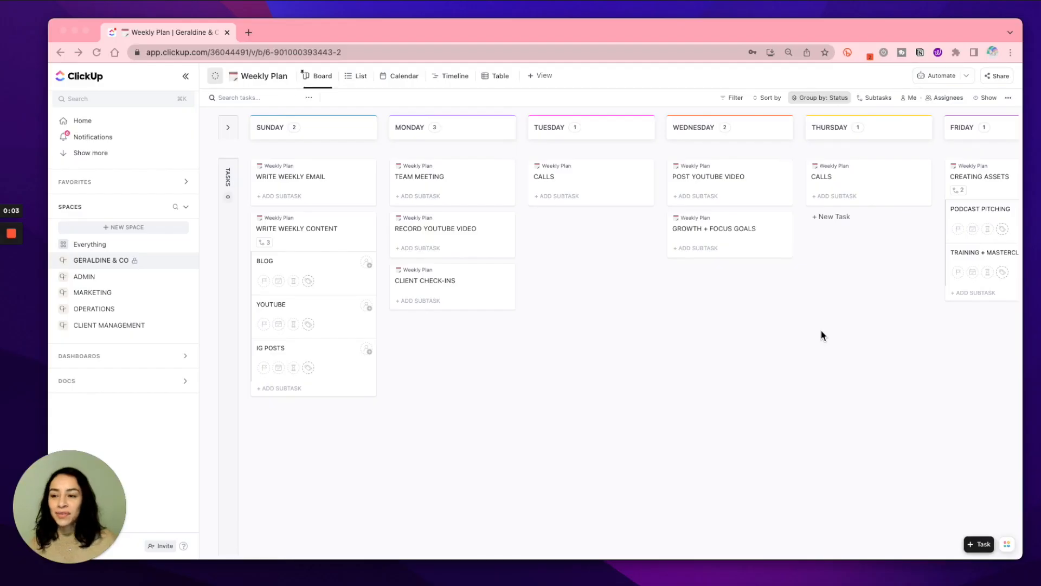
pyautogui.moveTo(455, 66)
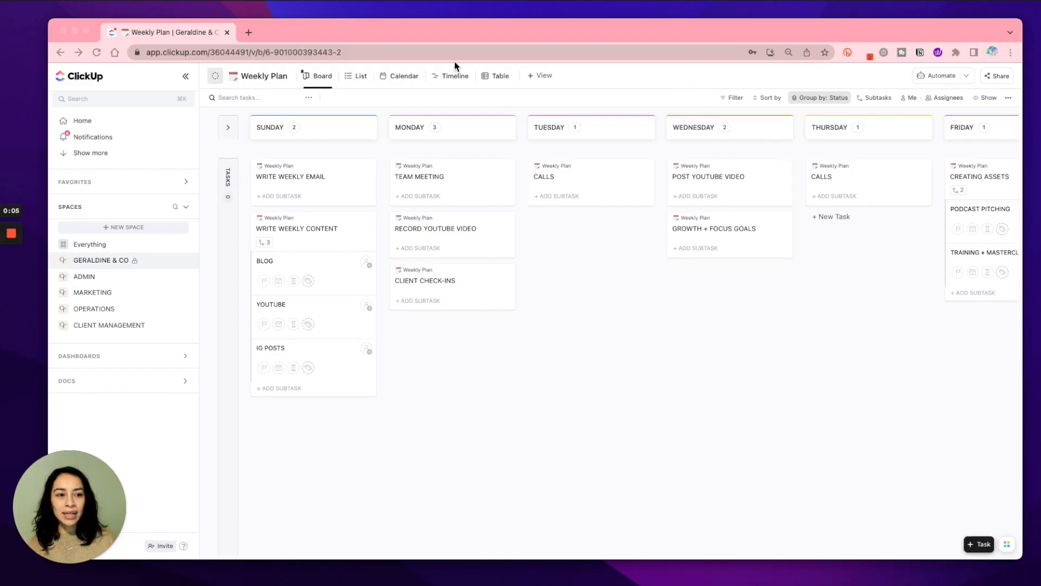
pyautogui.moveTo(439, 59)
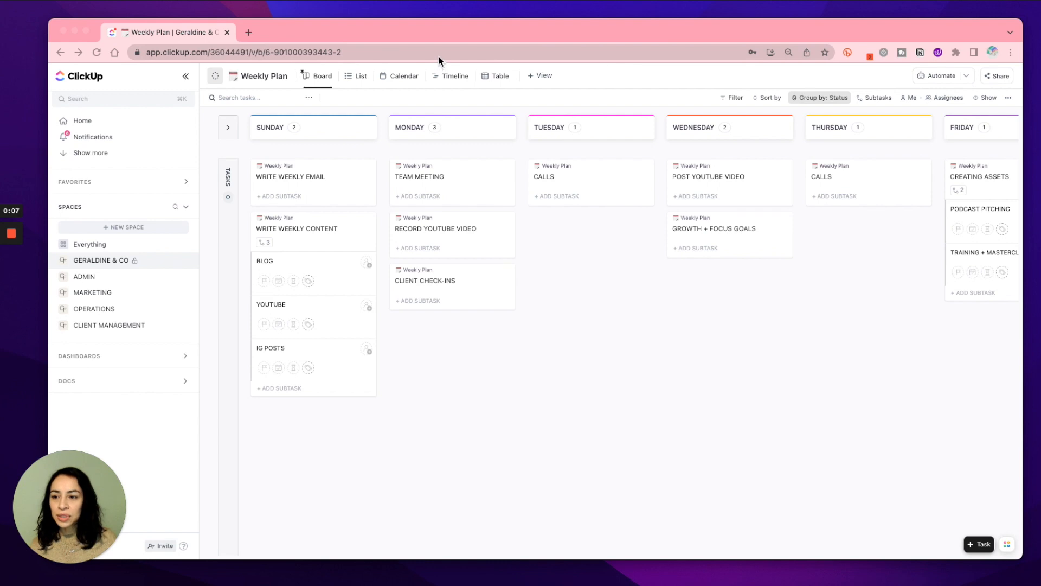
pyautogui.moveTo(441, 76)
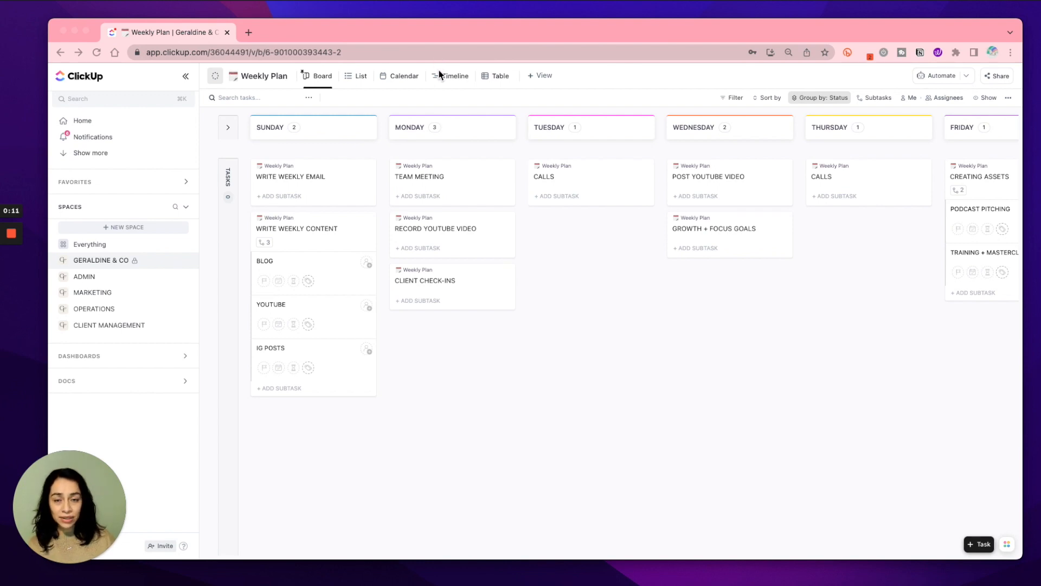
pyautogui.moveTo(436, 75)
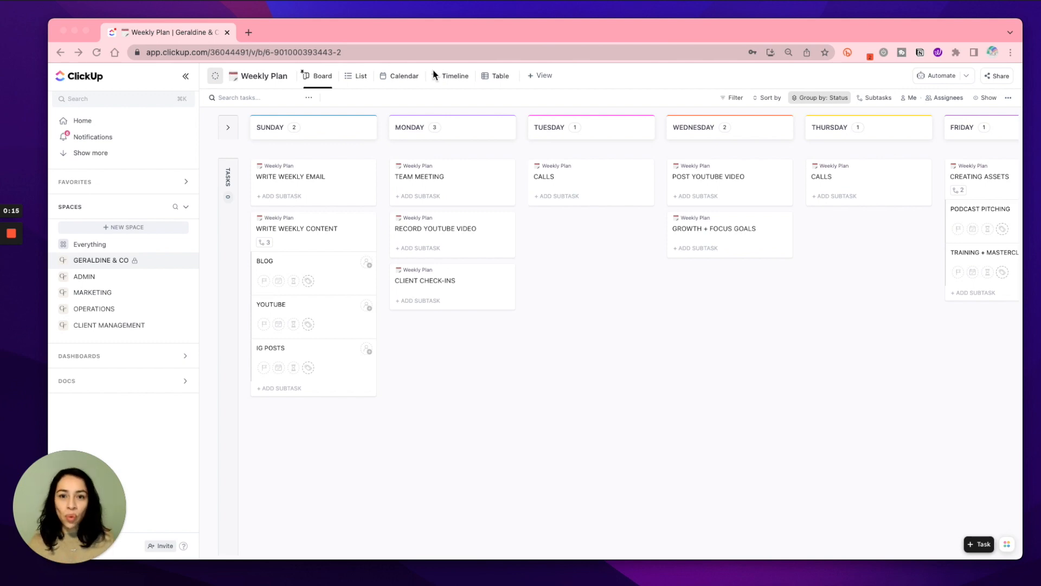
pyautogui.moveTo(431, 69)
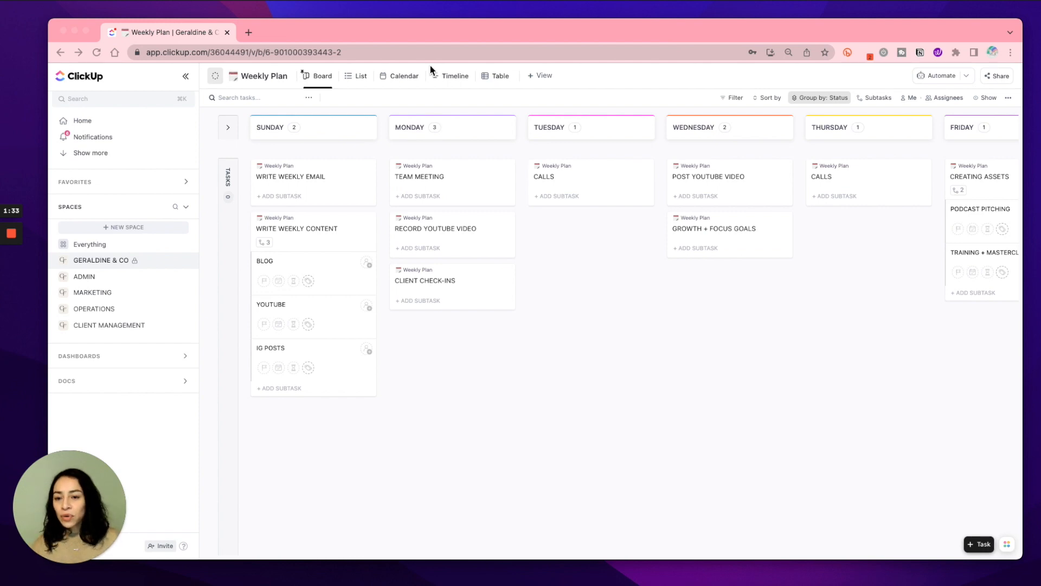
pyautogui.moveTo(1038, 432)
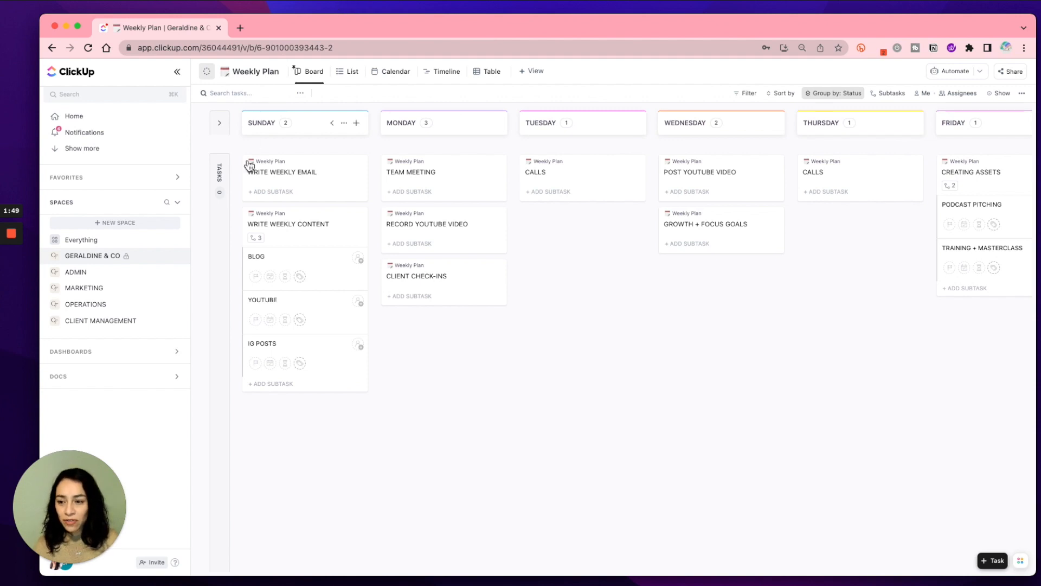
pyautogui.moveTo(135, 266)
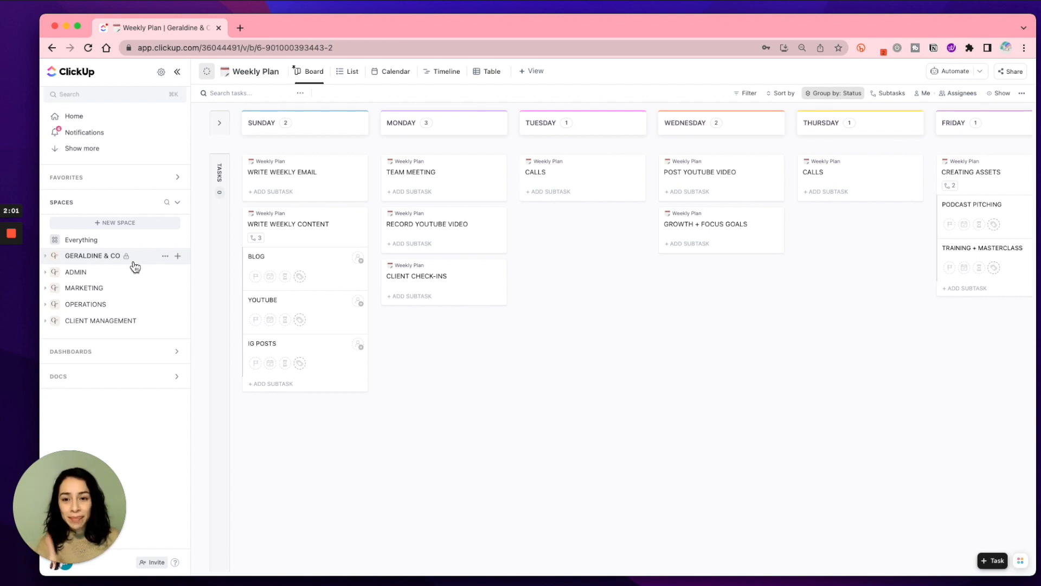
pyautogui.moveTo(123, 145)
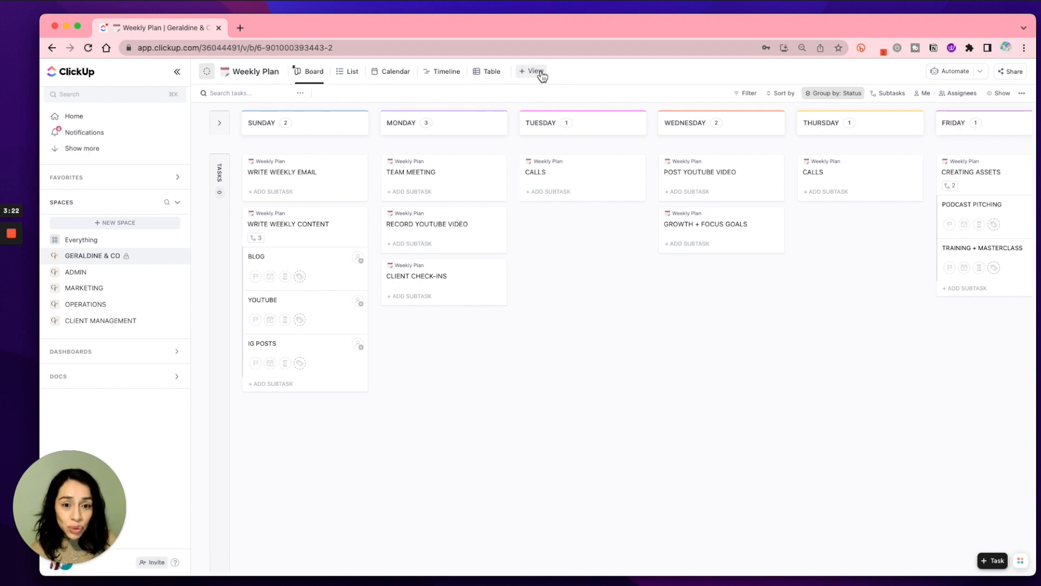
# Switch the Weekly Plan from its board layout to the List layout.
pyautogui.click(531, 71)
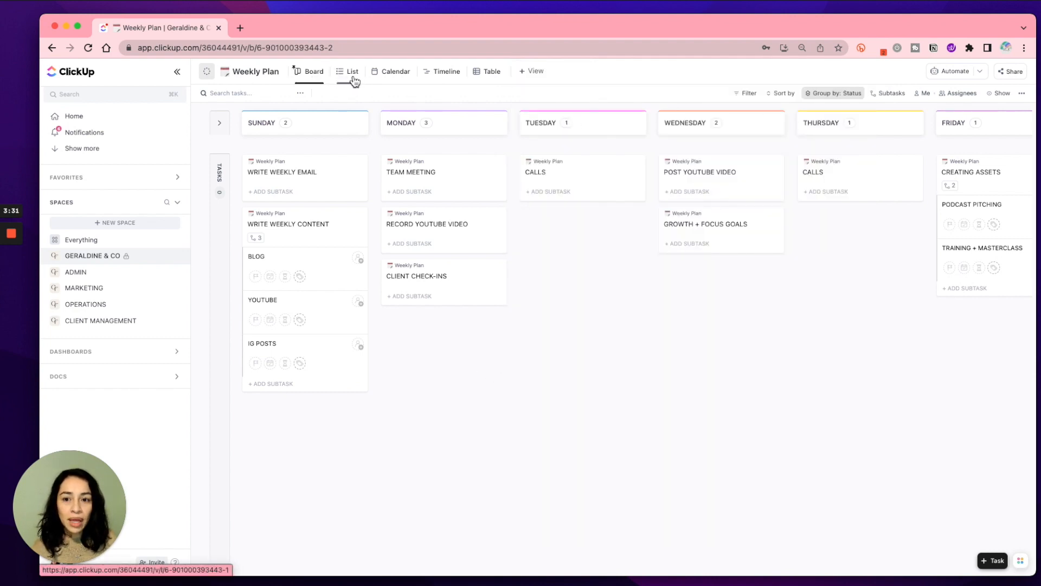
pyautogui.moveTo(387, 79)
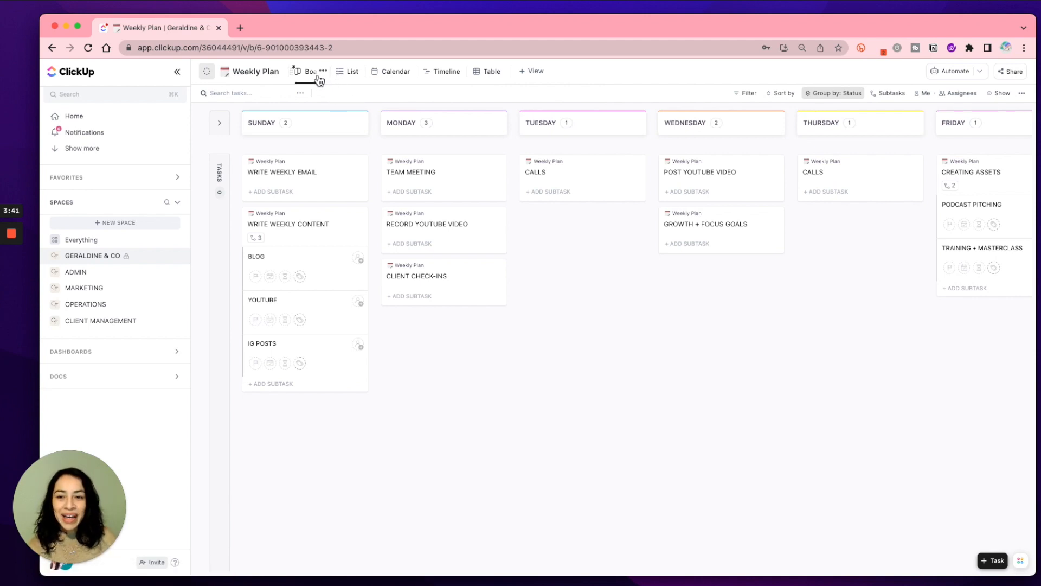
pyautogui.moveTo(348, 82)
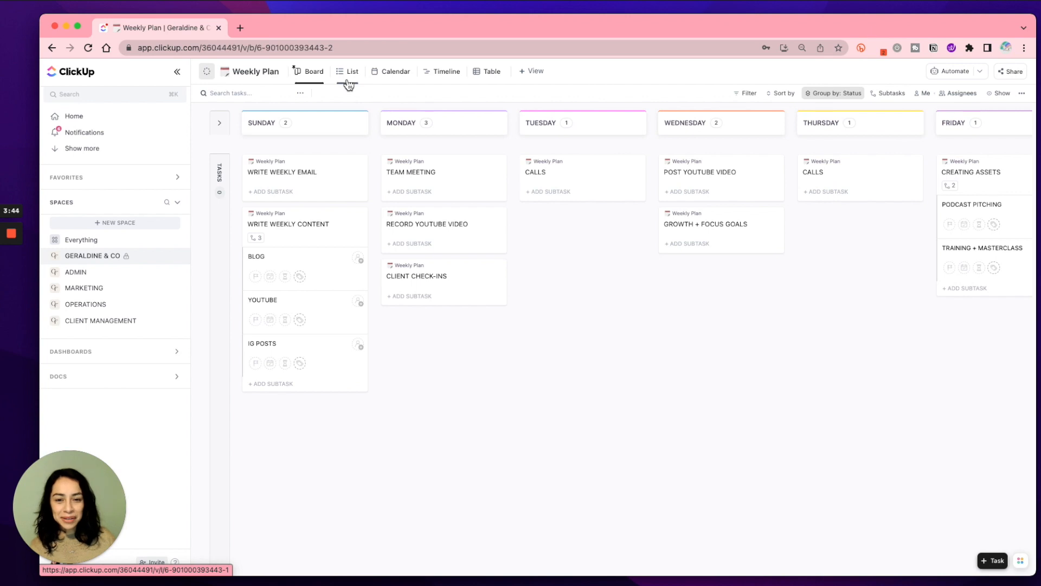
pyautogui.click(351, 71)
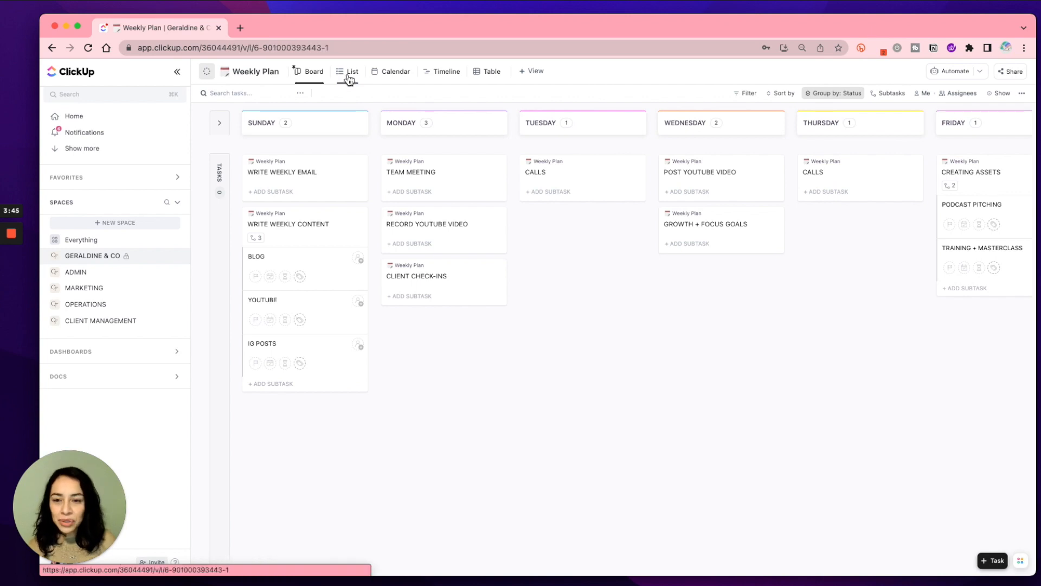
# Show the Weekly Plan as a list grouped by weekday, collapsing then re-expanding the Sunday group.
pyautogui.click(352, 71)
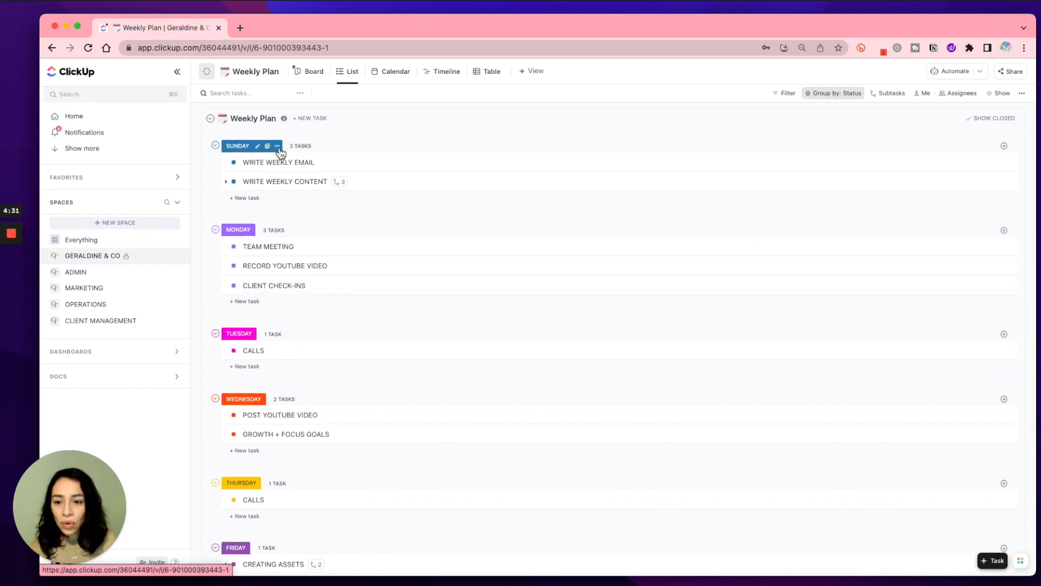
pyautogui.click(277, 146)
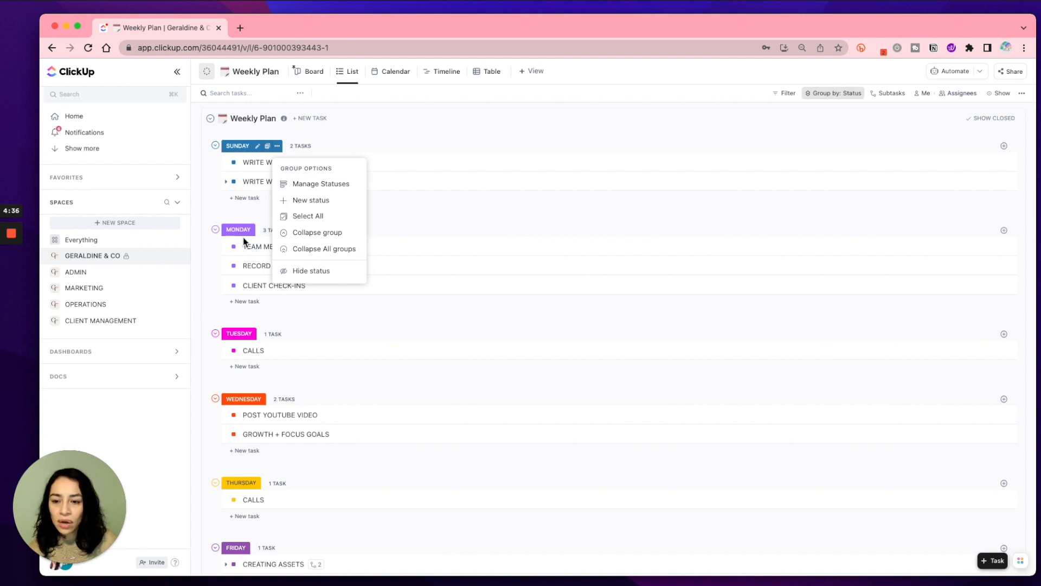
pyautogui.moveTo(255, 494)
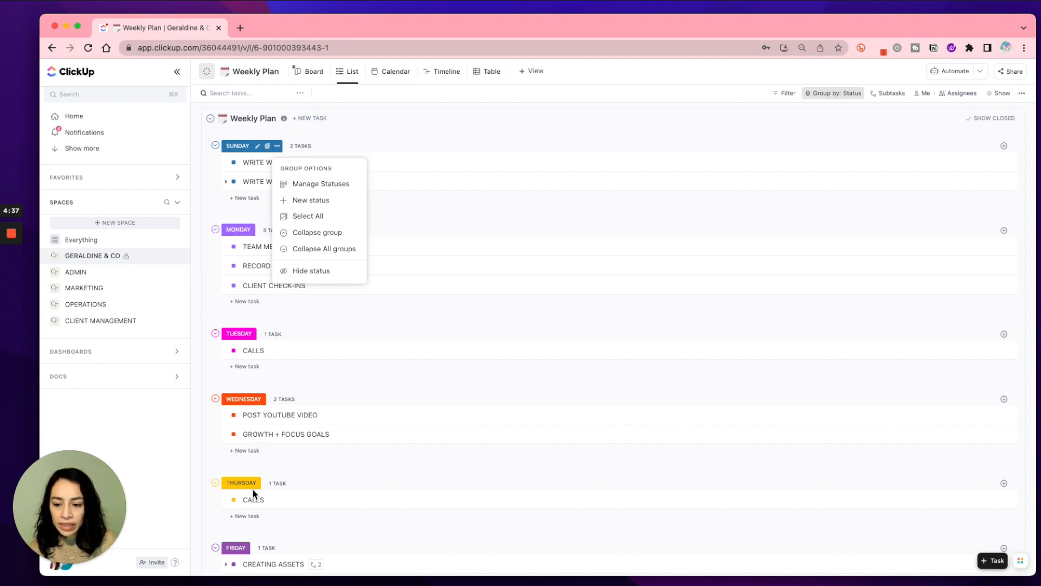
pyautogui.moveTo(254, 468)
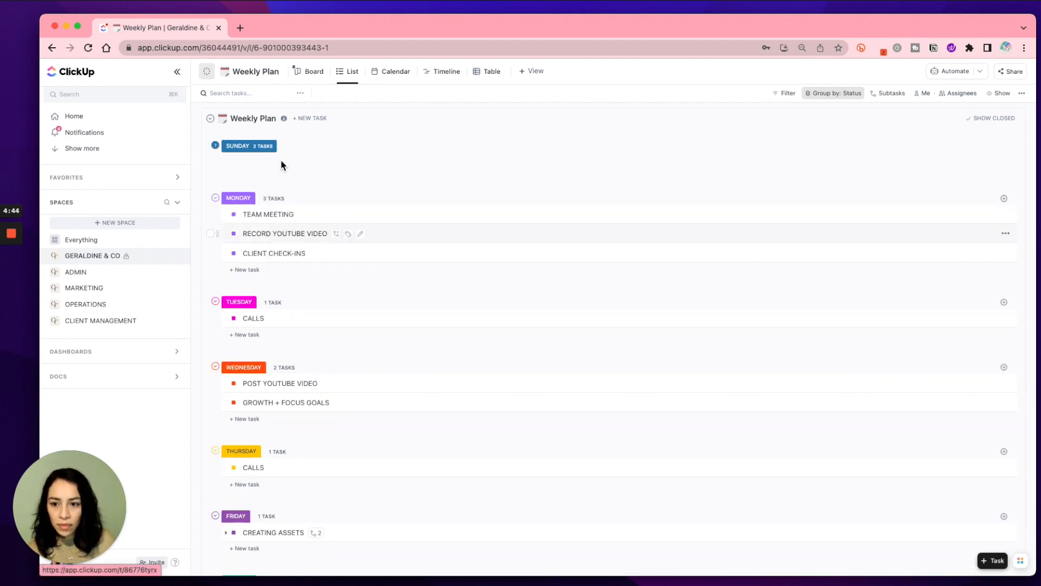
pyautogui.click(291, 146)
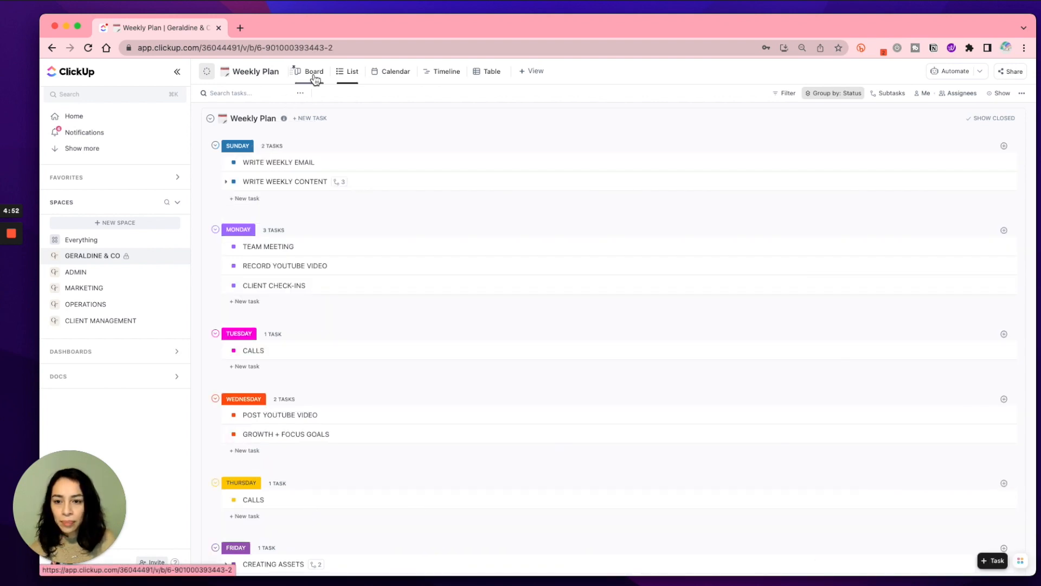
# Return the Weekly Plan to Board layout and collapse the empty Tasks column.
pyautogui.click(314, 71)
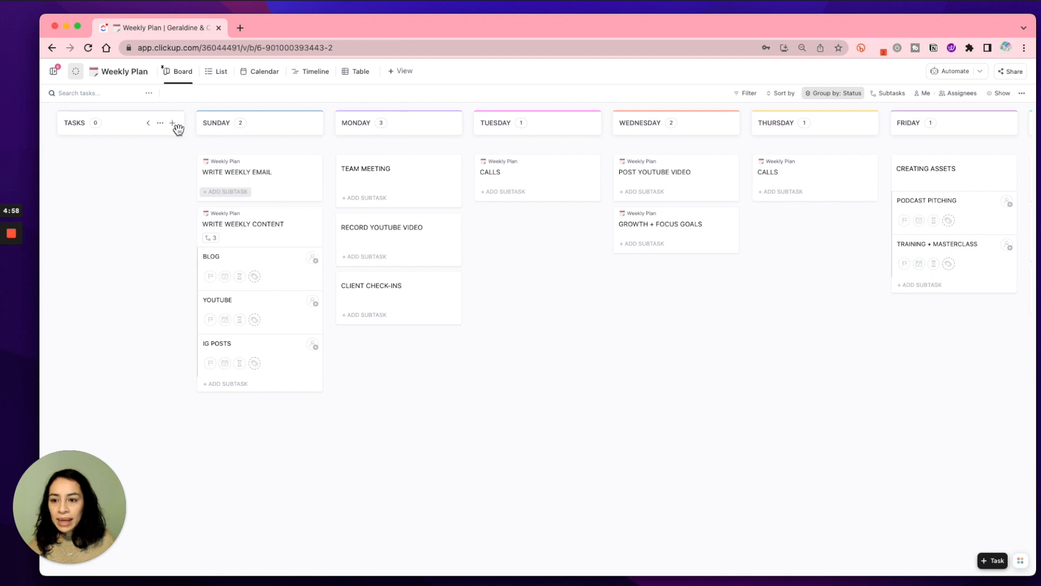
pyautogui.click(160, 123)
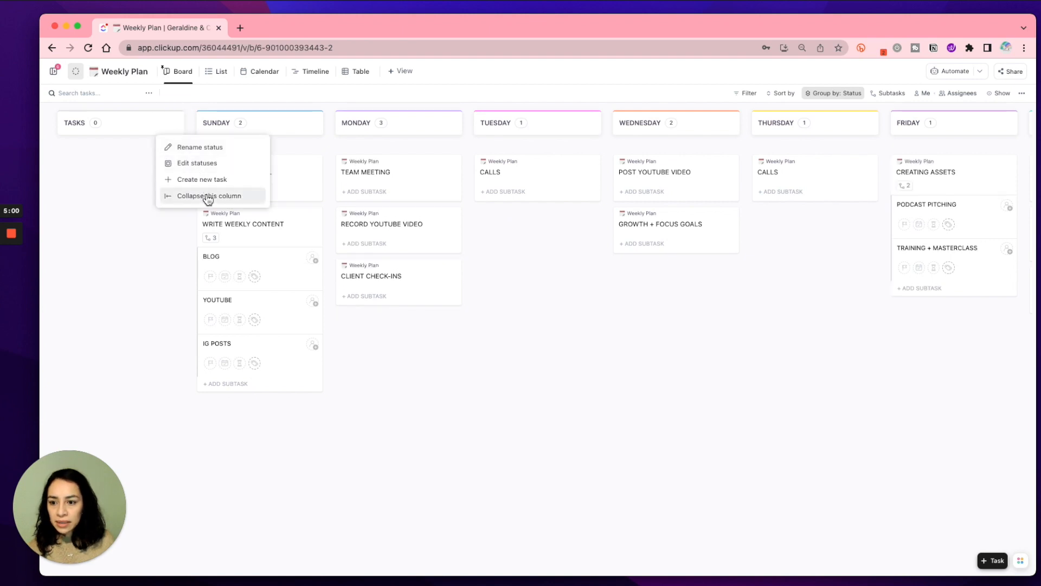
pyautogui.click(211, 196)
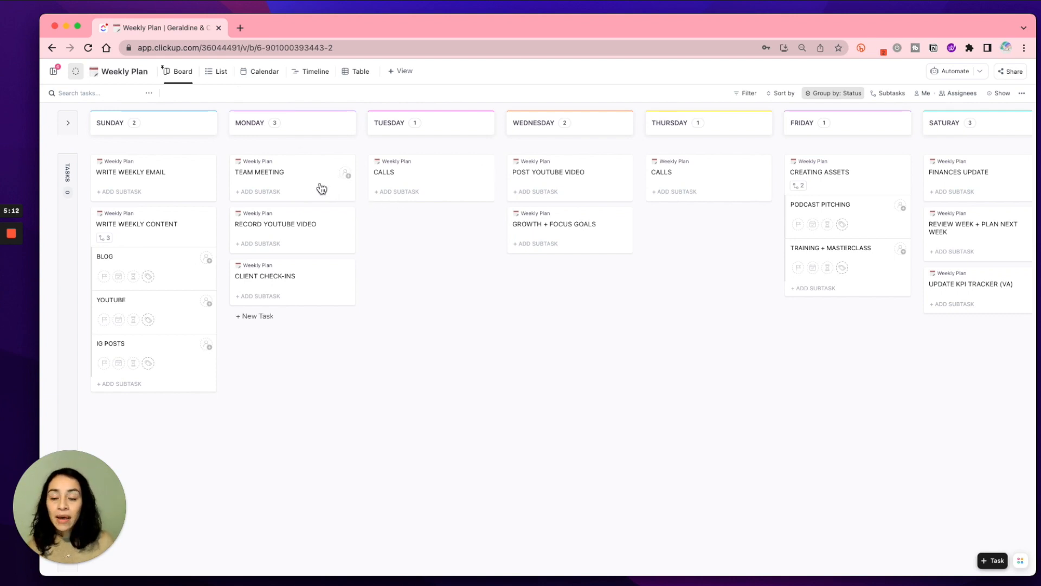
pyautogui.moveTo(324, 313)
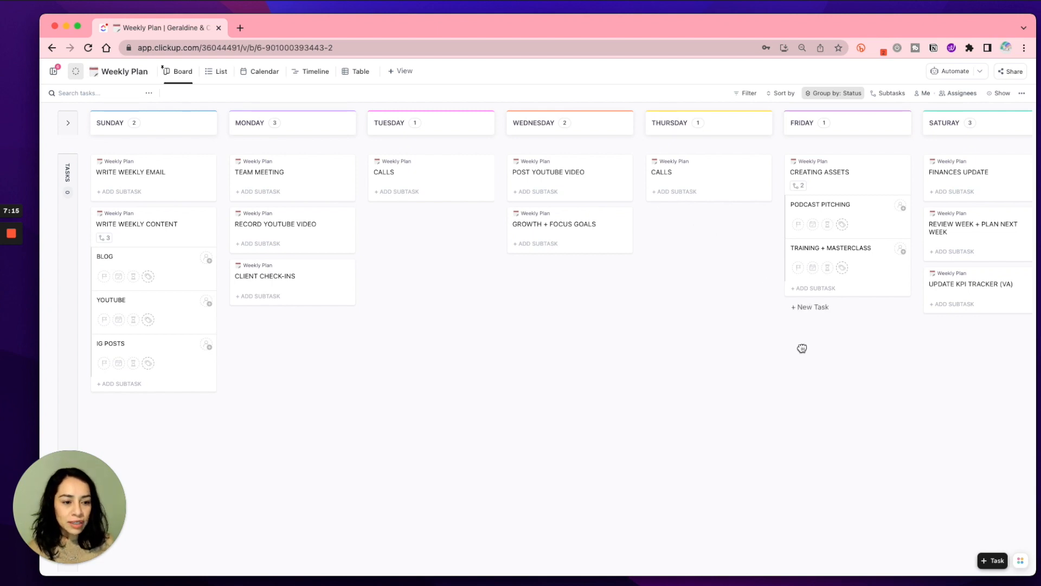
pyautogui.hscroll(3)
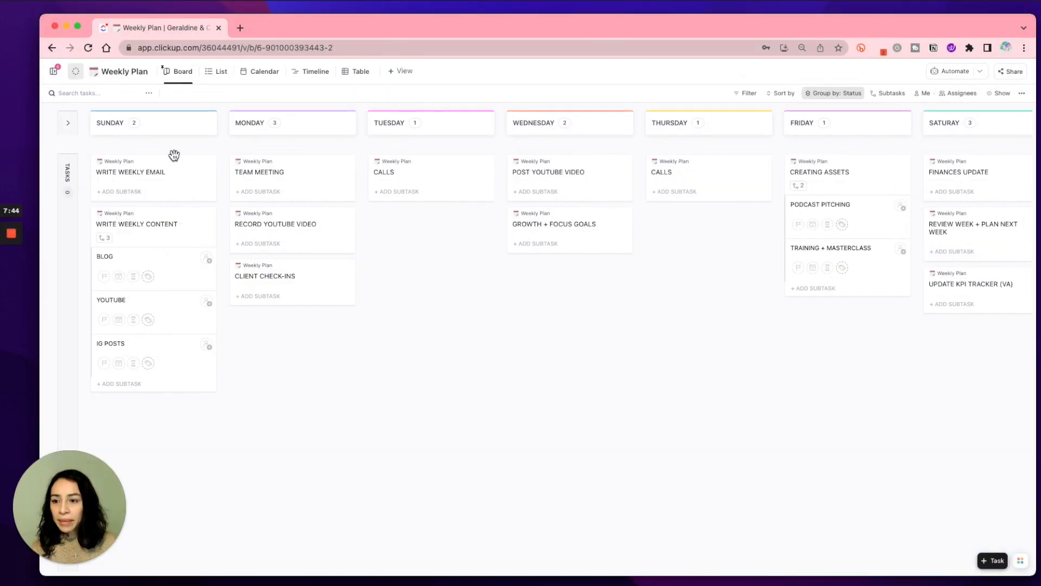
pyautogui.moveTo(200, 150)
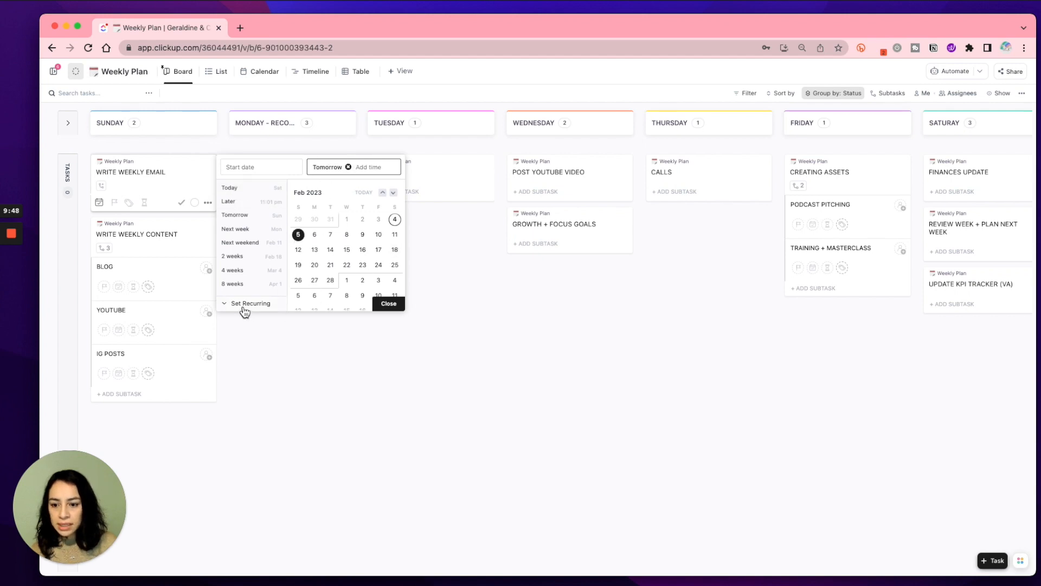
# Make WRITE WEEKLY EMAIL recur weekly when closed, resetting to SUNDAY, then view the calendar.
pyautogui.click(250, 303)
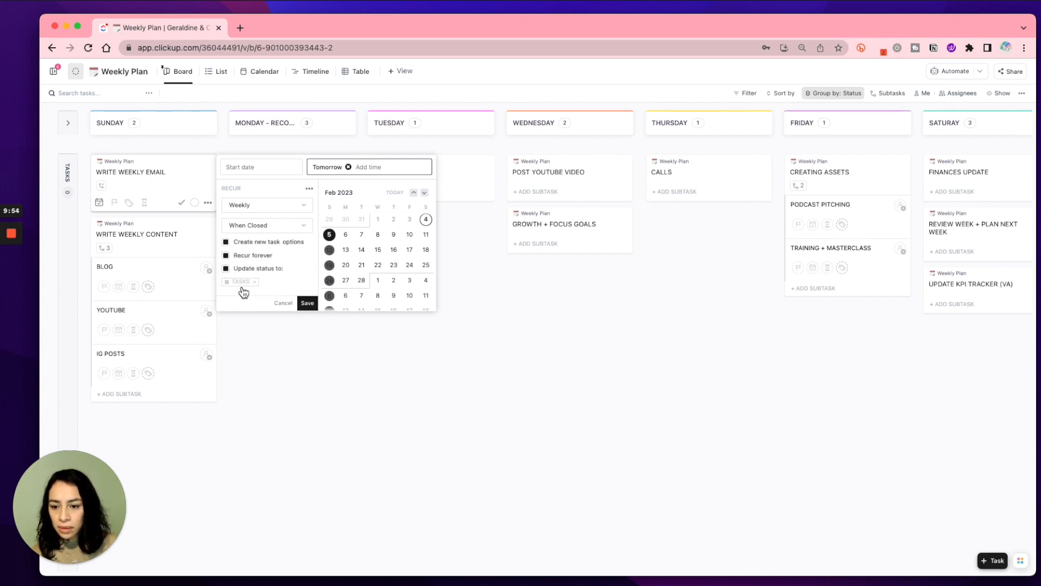
pyautogui.click(239, 282)
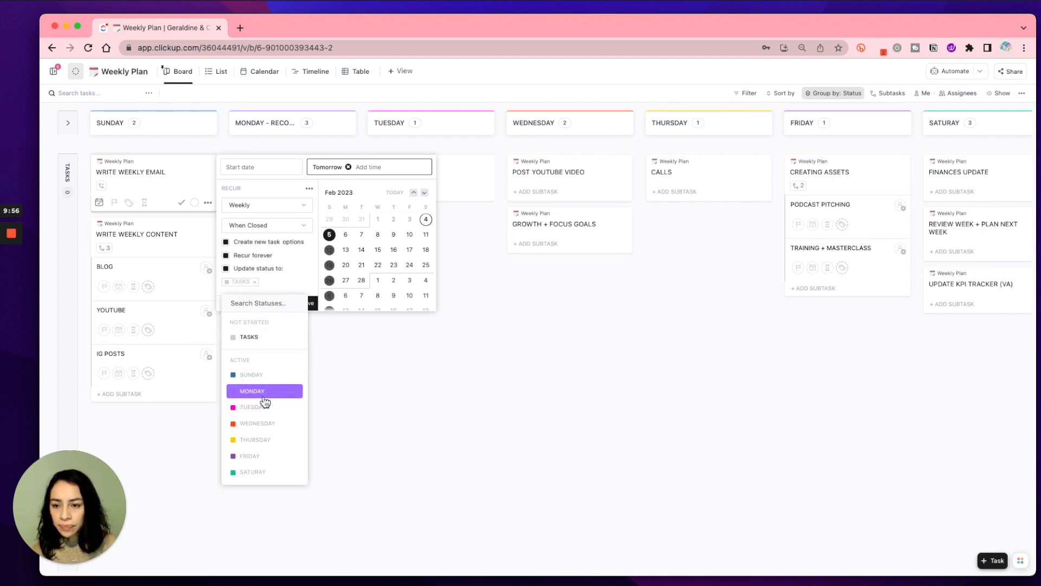
pyautogui.click(250, 374)
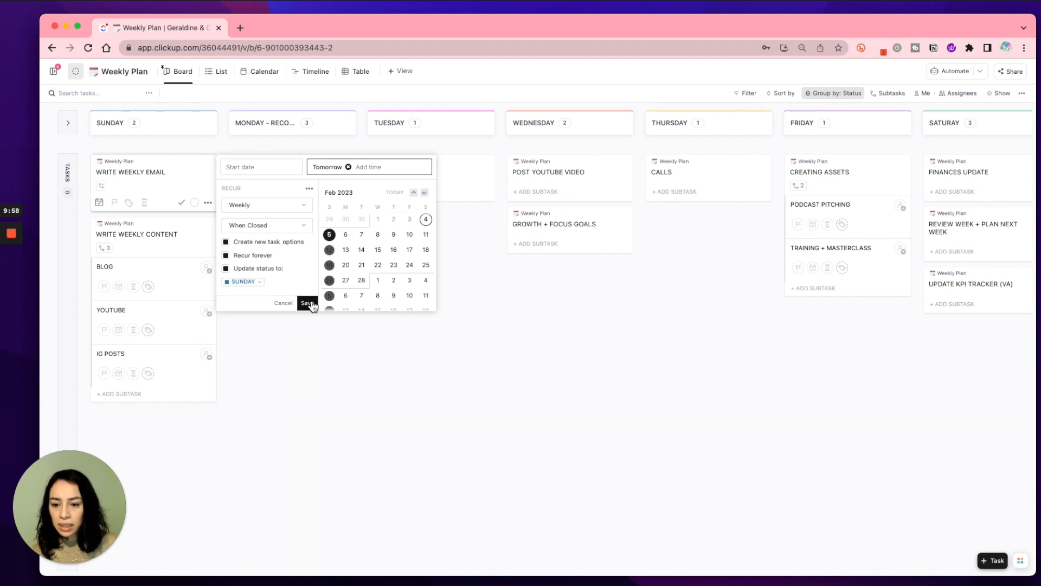
pyautogui.click(306, 302)
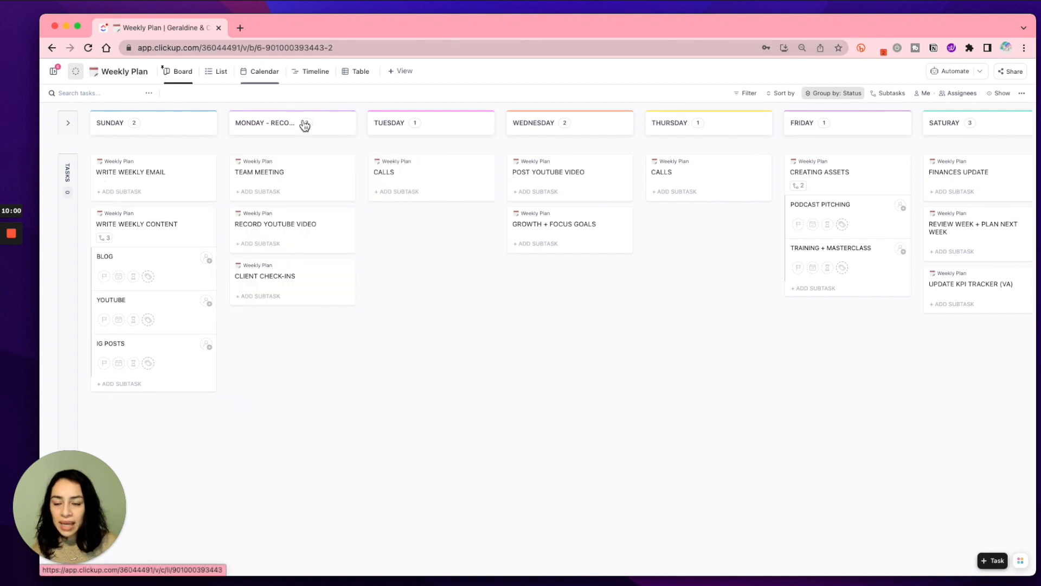
pyautogui.click(264, 71)
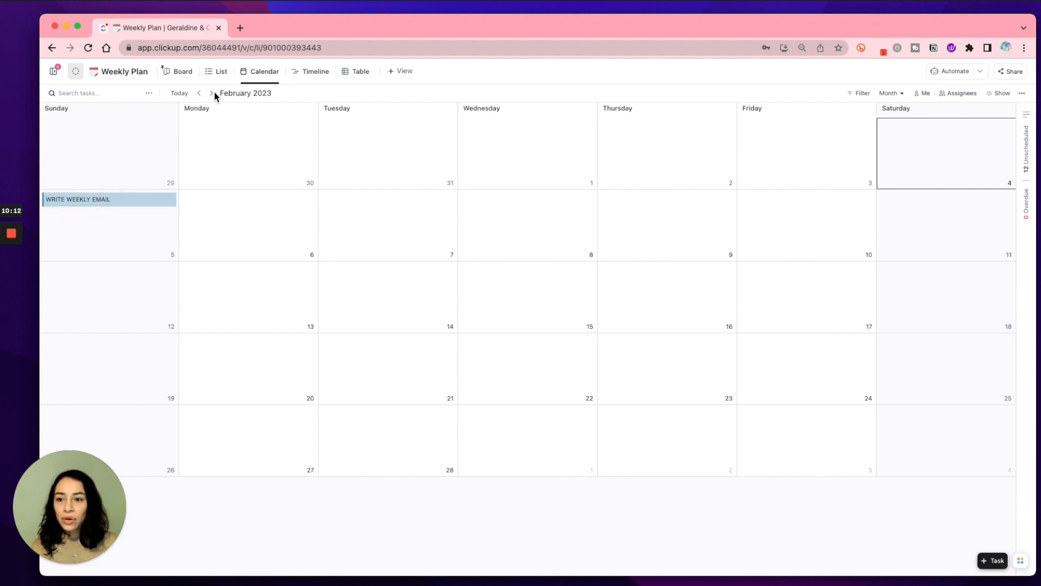
pyautogui.moveTo(179, 78)
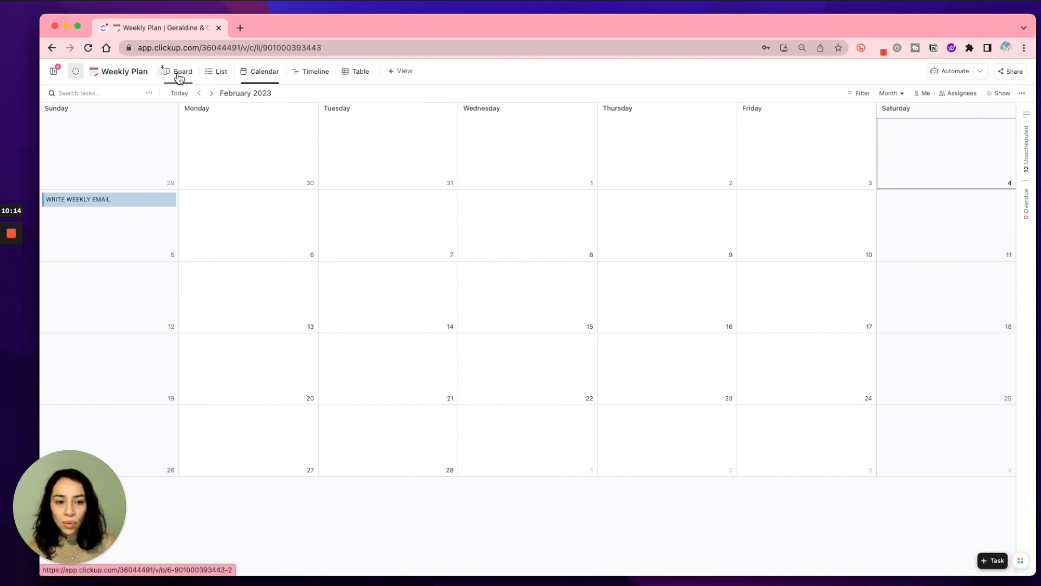
# Go back to the Weekly Plan board layout.
pyautogui.click(183, 72)
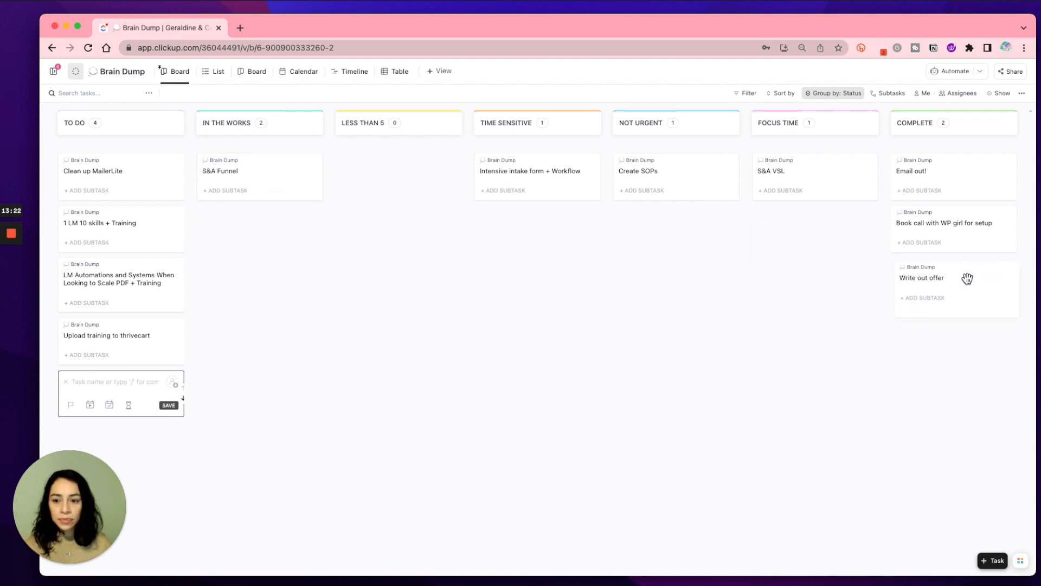
# Move Write out offer to COMPLETE and add a 'Call to make an Dental Appt' task in TO DO.
pyautogui.click(954, 280)
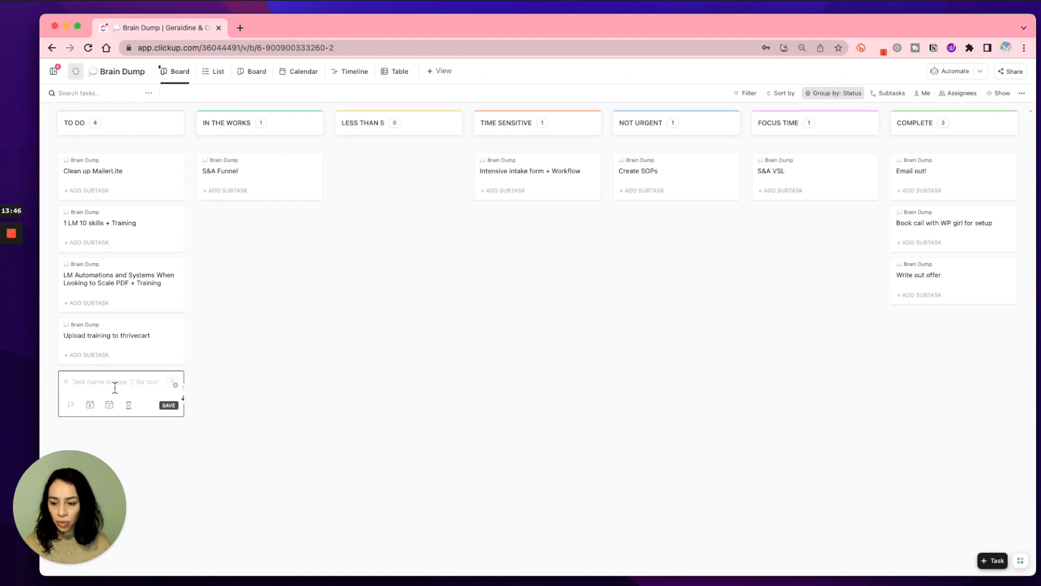
pyautogui.write('CALL RO M')
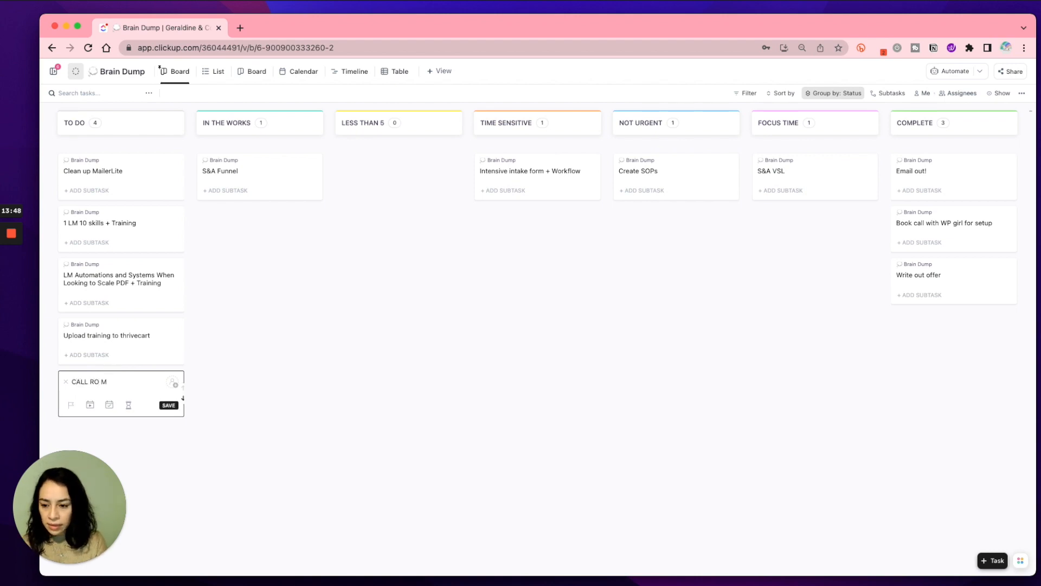
pyautogui.write('Call to make an')
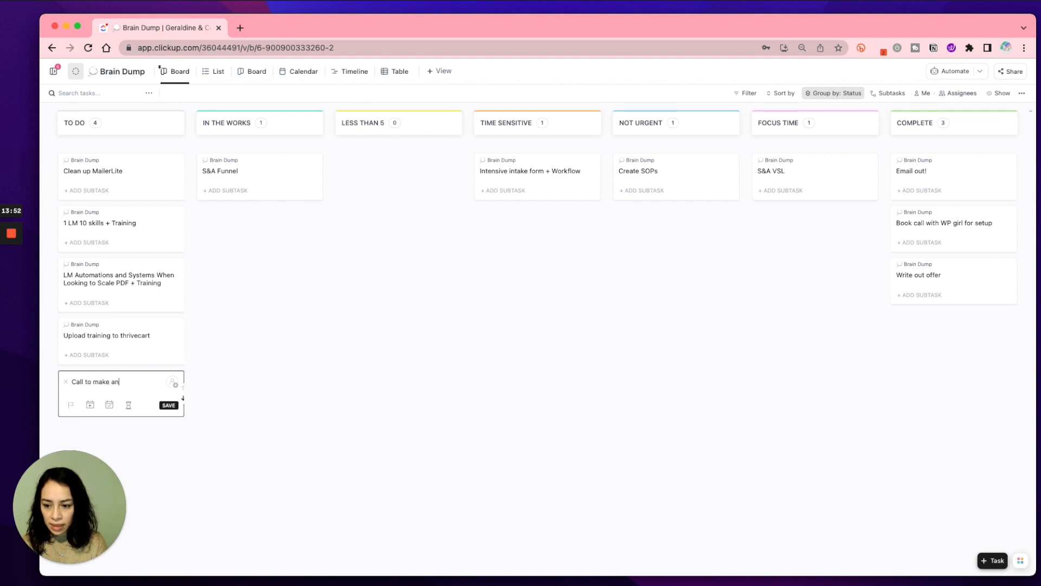
pyautogui.write('Dental')
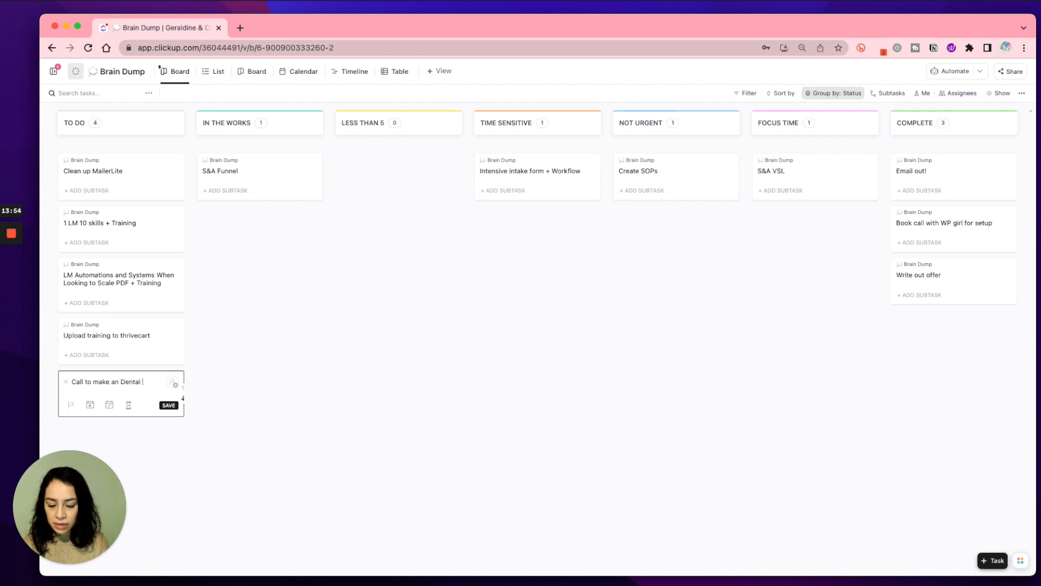
pyautogui.press('Enter')
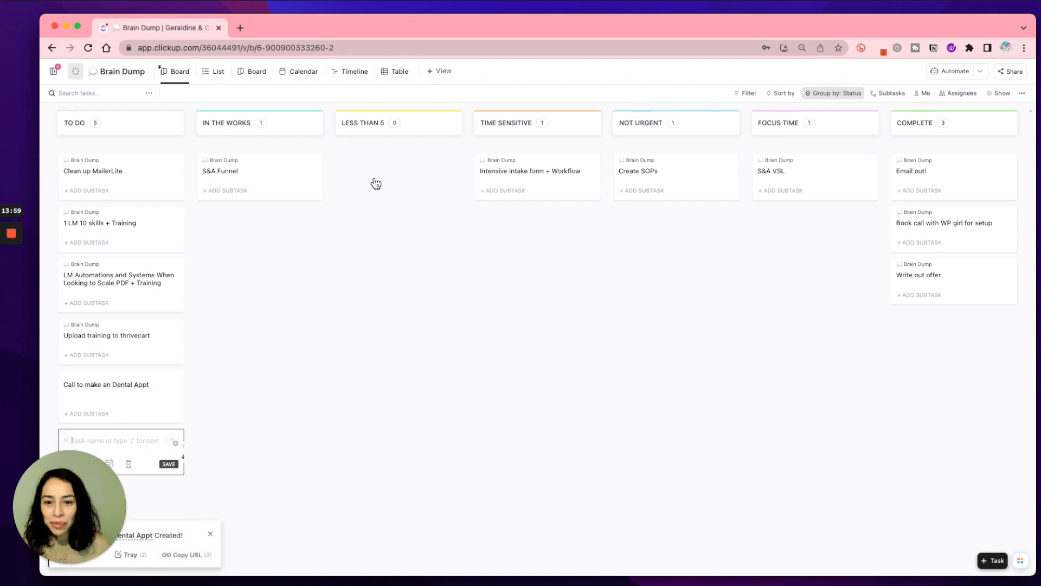
pyautogui.moveTo(106, 384); pyautogui.dragTo(395, 170)
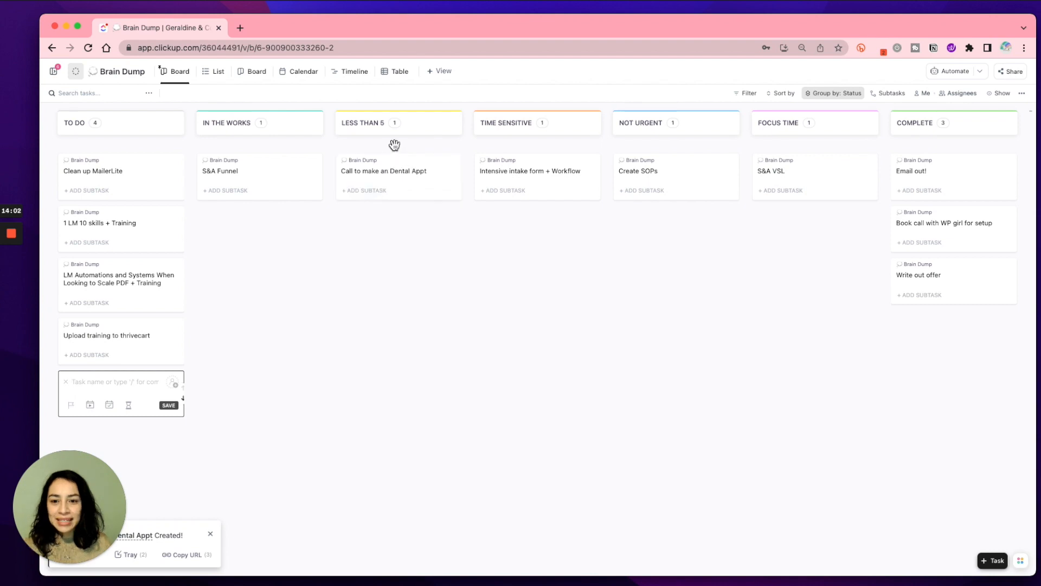
pyautogui.moveTo(379, 136)
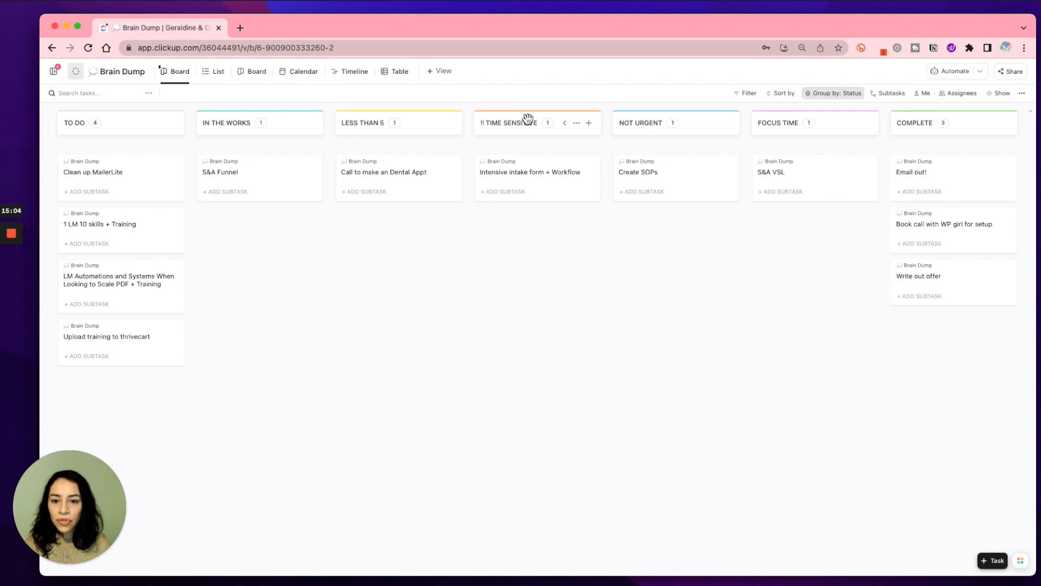
pyautogui.moveTo(522, 131)
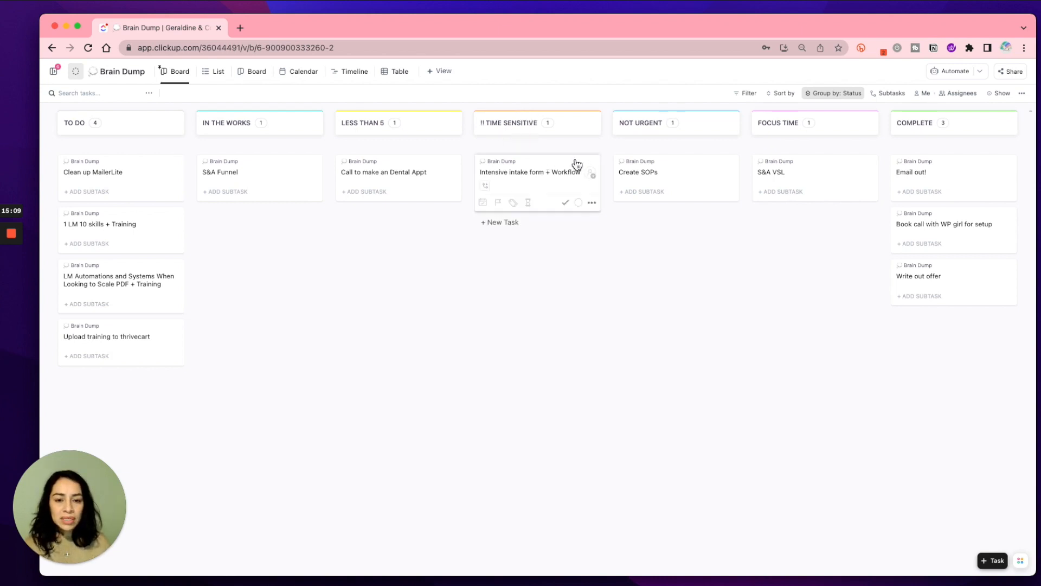
pyautogui.moveTo(566, 193)
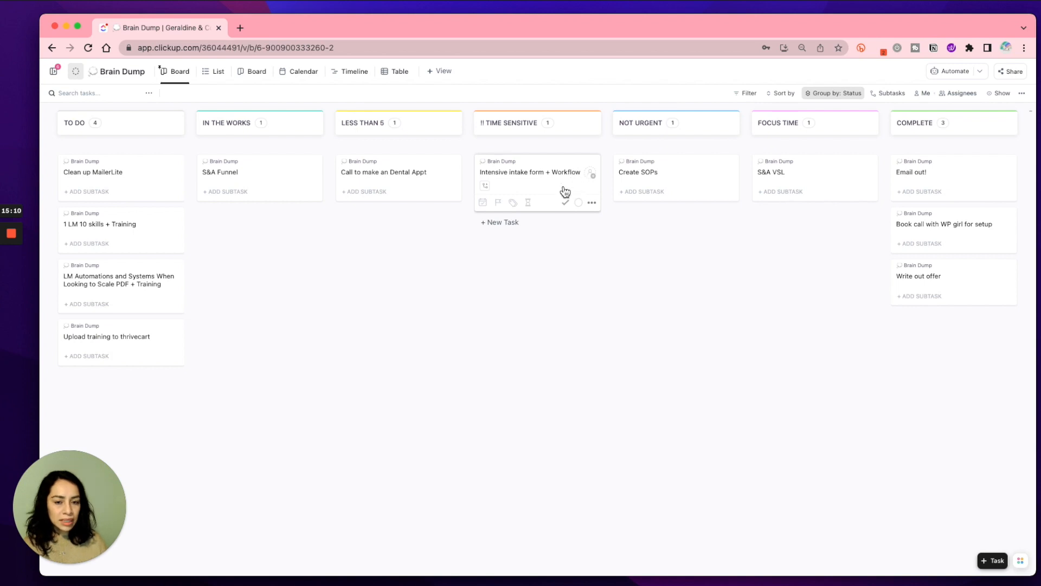
pyautogui.moveTo(544, 166)
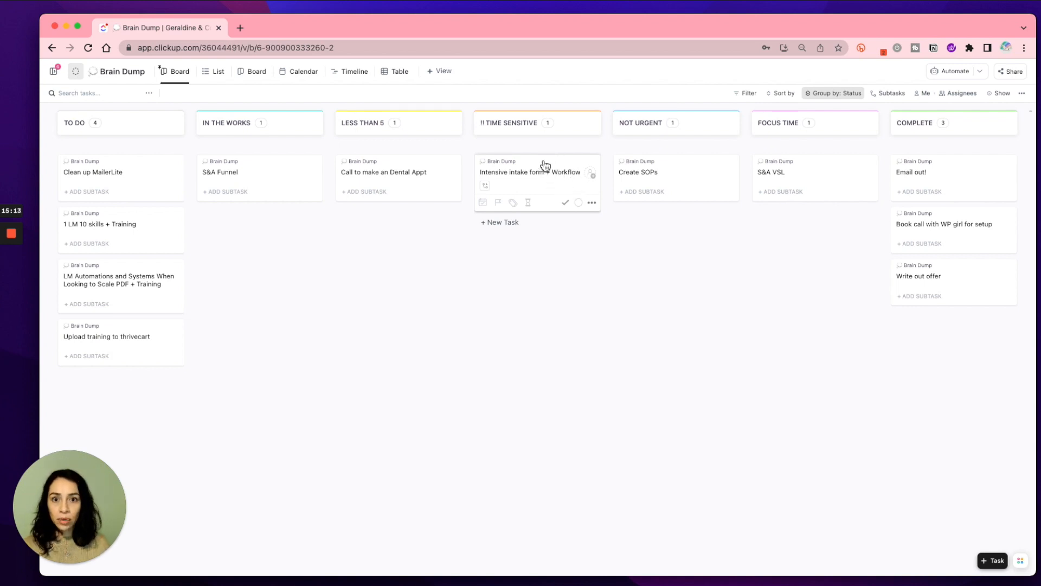
pyautogui.moveTo(556, 145)
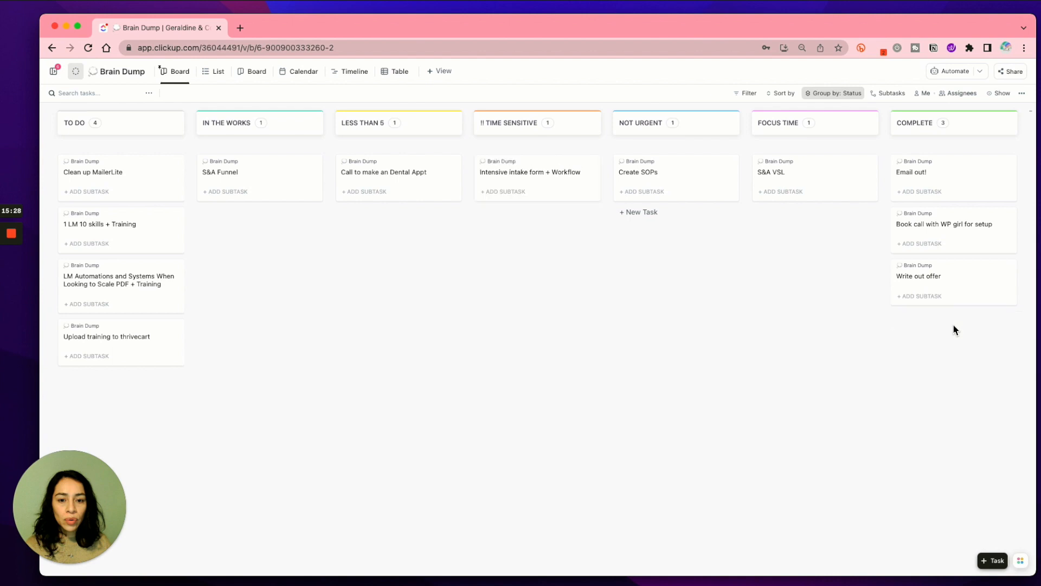
pyautogui.moveTo(530, 172); pyautogui.dragTo(913, 339)
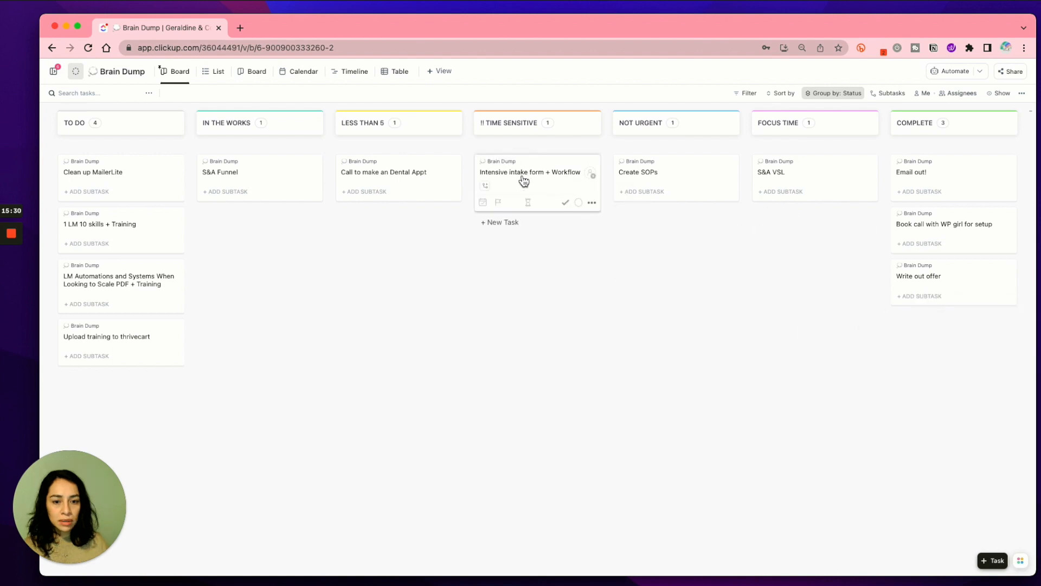
pyautogui.click(531, 172)
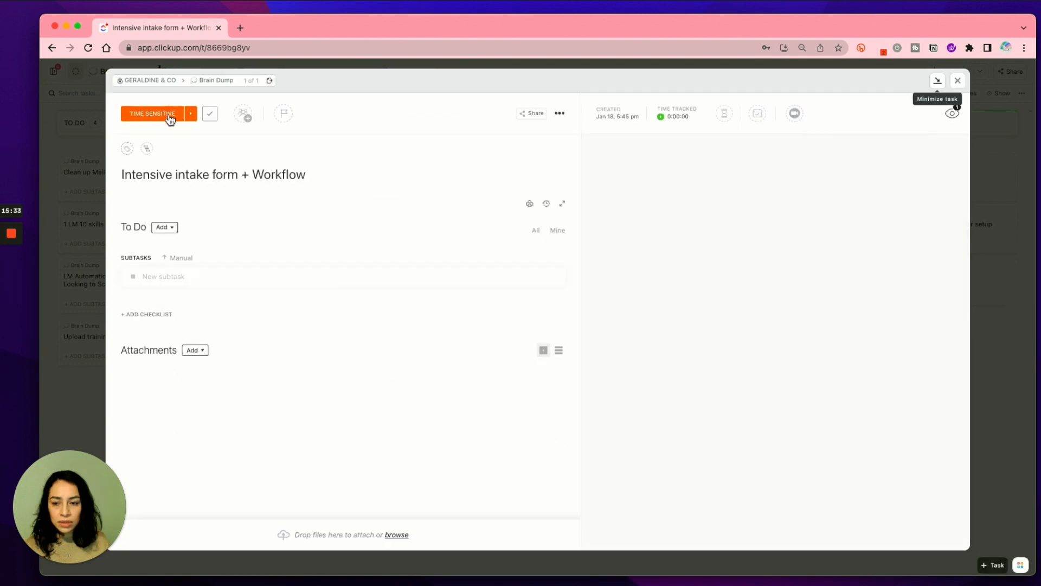
pyautogui.click(152, 113)
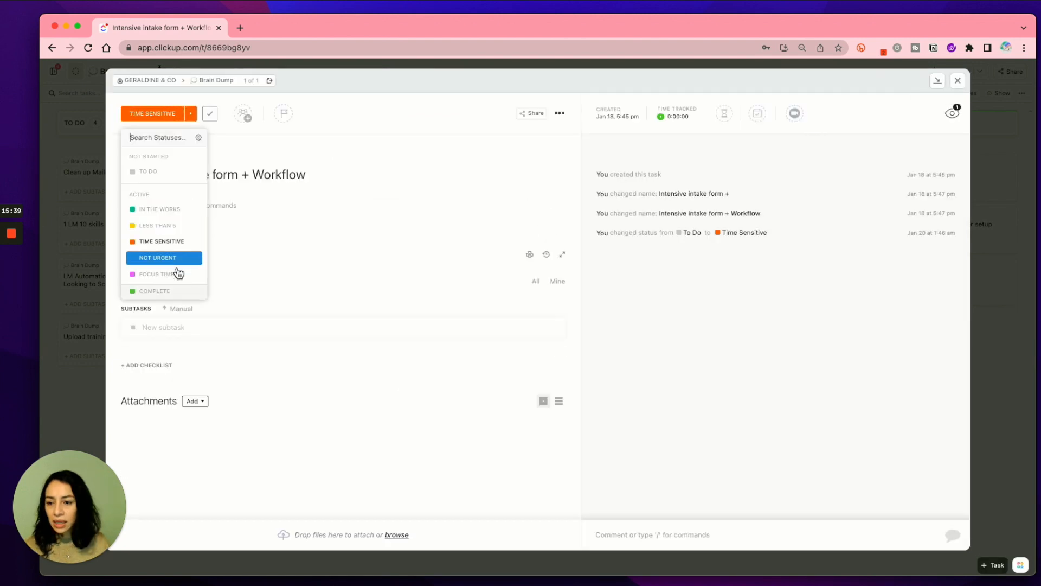
pyautogui.click(154, 291)
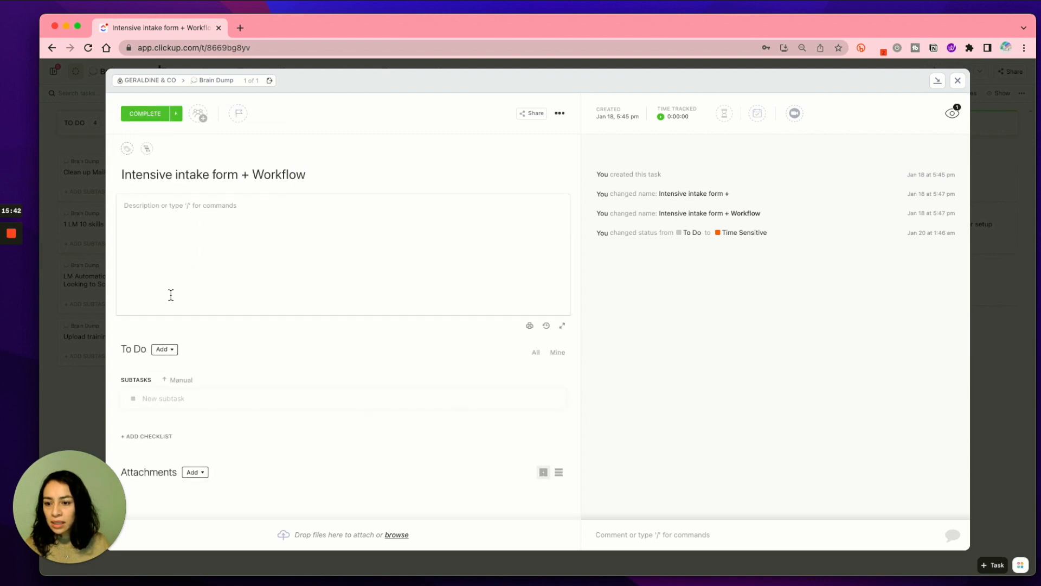
pyautogui.click(957, 80)
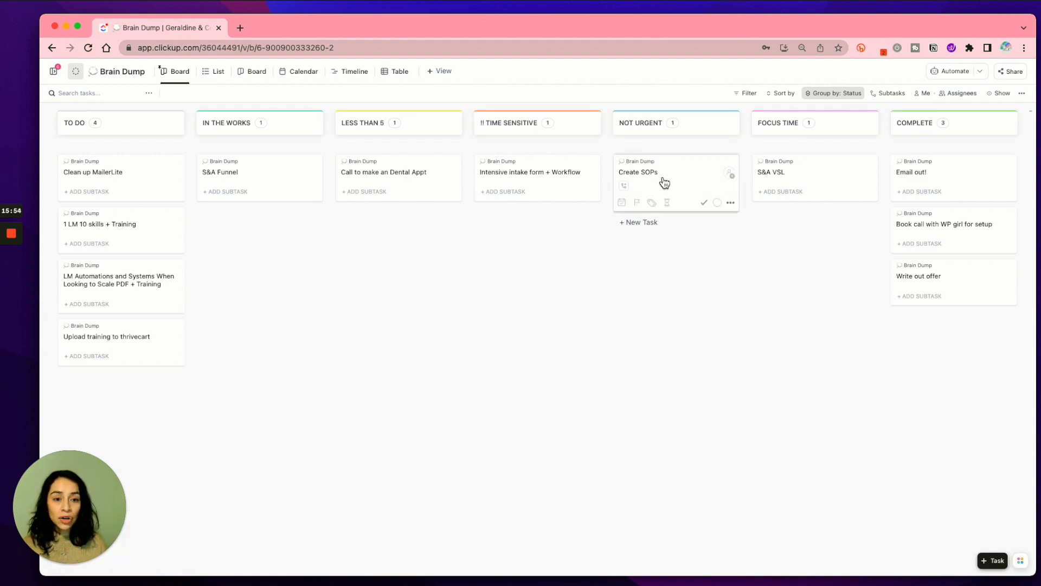
pyautogui.moveTo(675, 175)
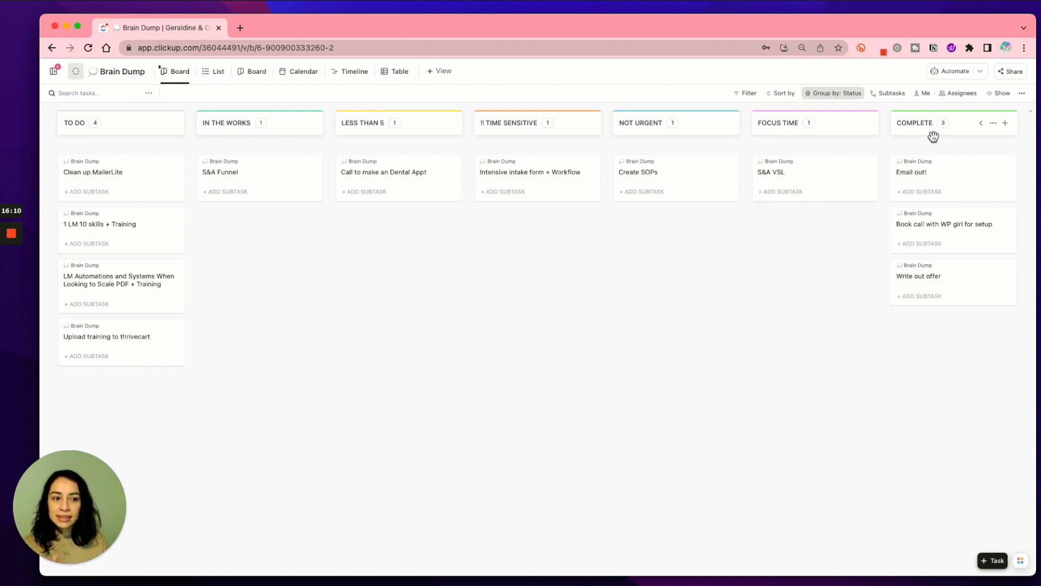
pyautogui.moveTo(917, 266)
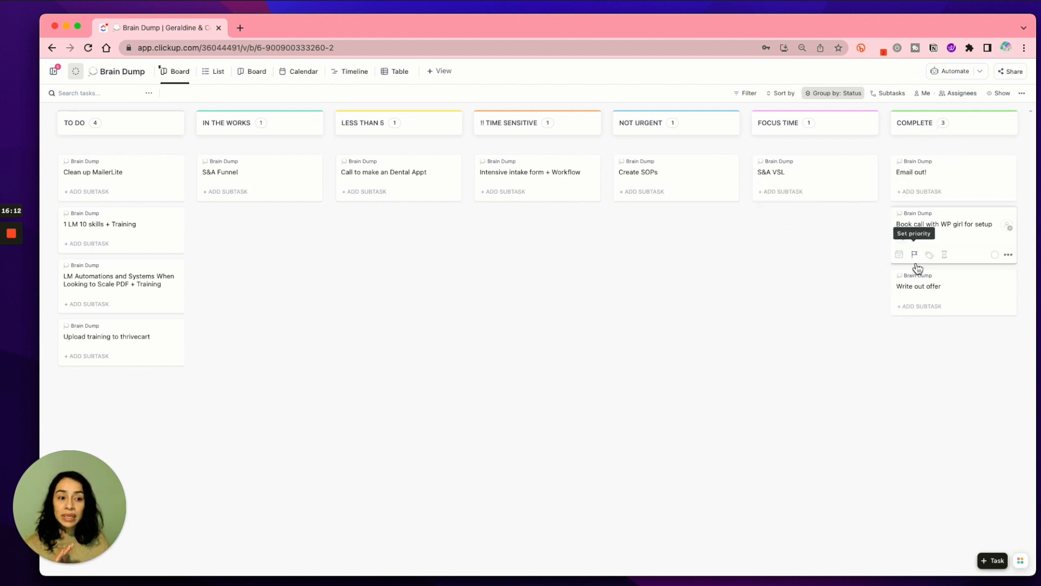
pyautogui.moveTo(959, 210)
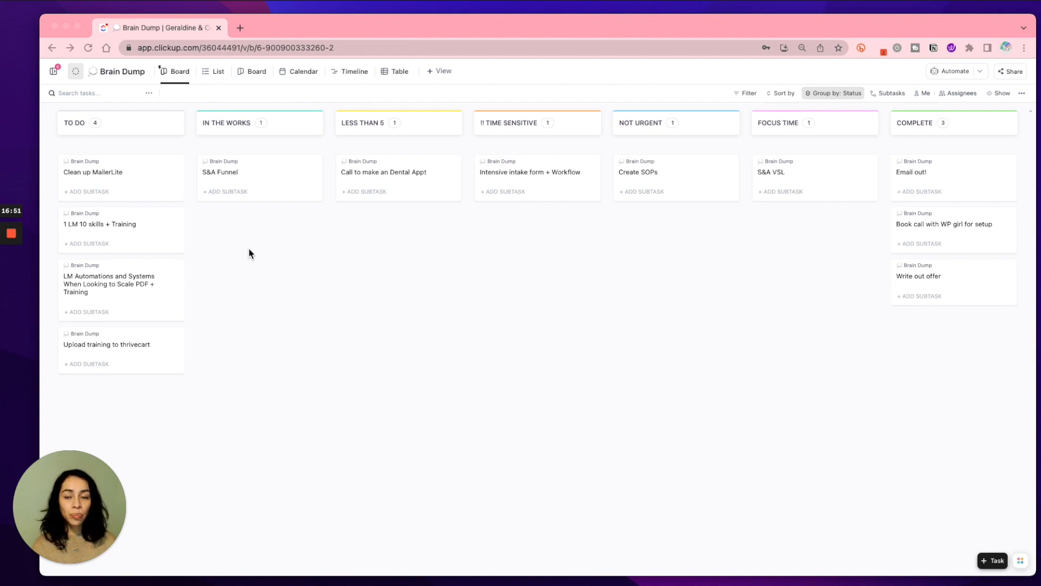
pyautogui.moveTo(244, 254)
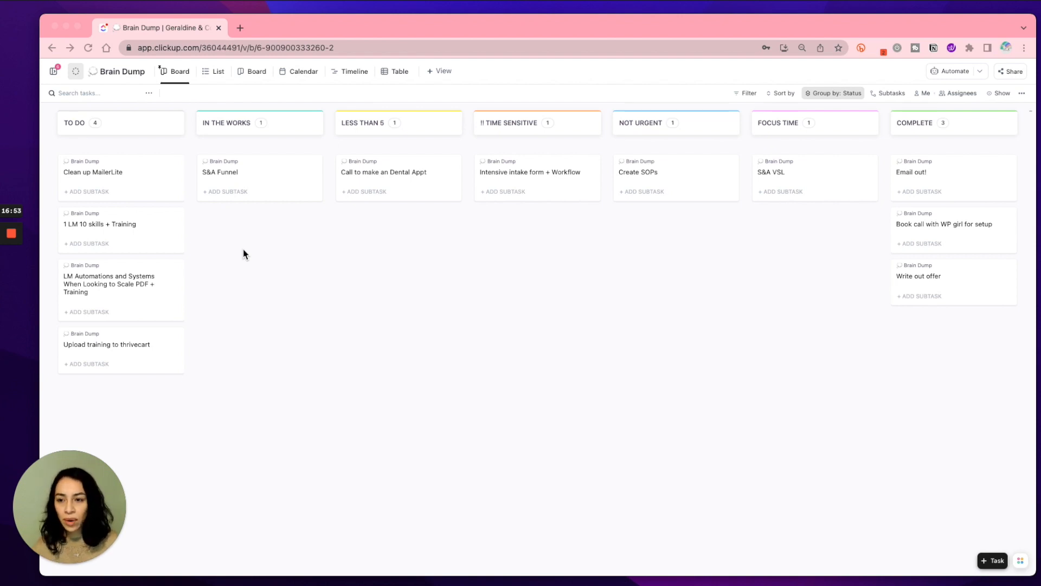
pyautogui.moveTo(49, 93)
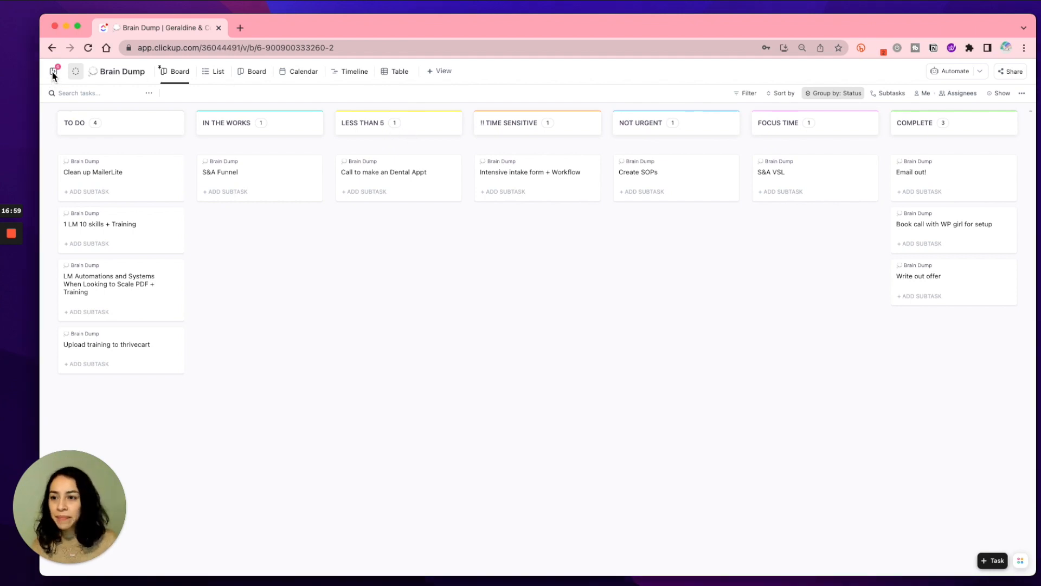
pyautogui.click(52, 71)
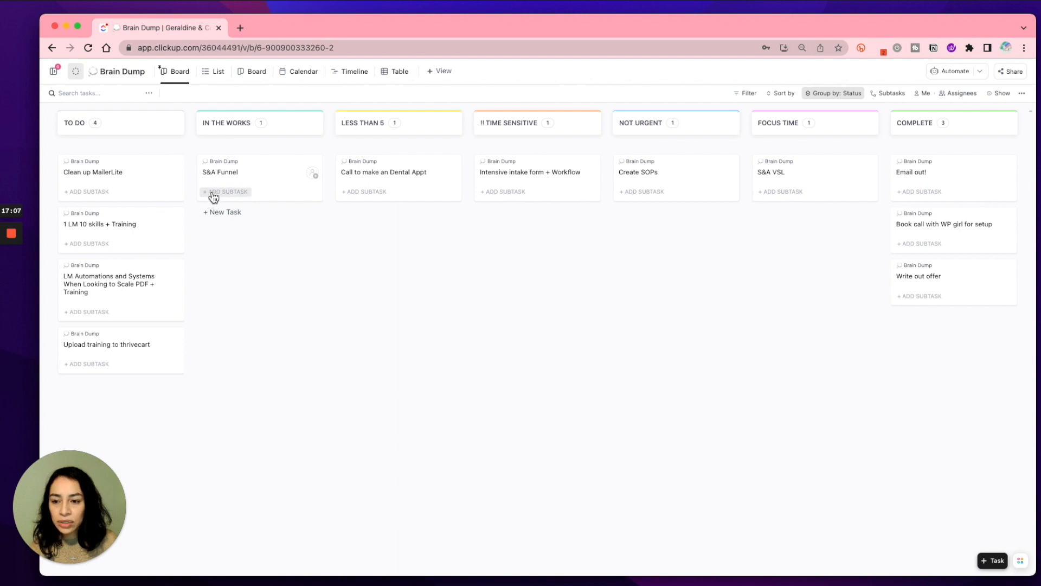
# Give the S&A Funnel task Urgent priority and a due date of Wednesday, February 8.
pyautogui.click(220, 172)
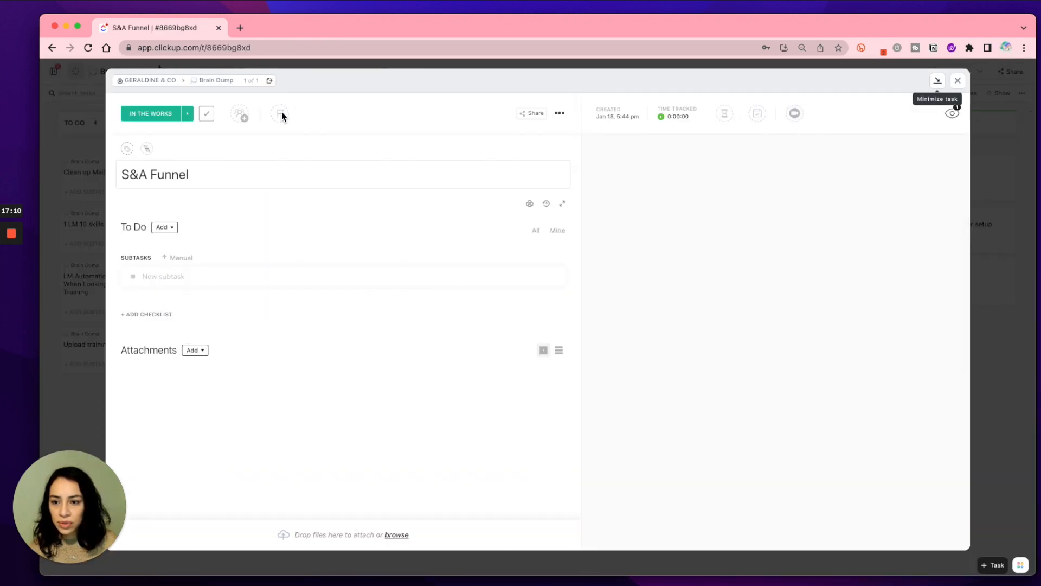
pyautogui.click(279, 113)
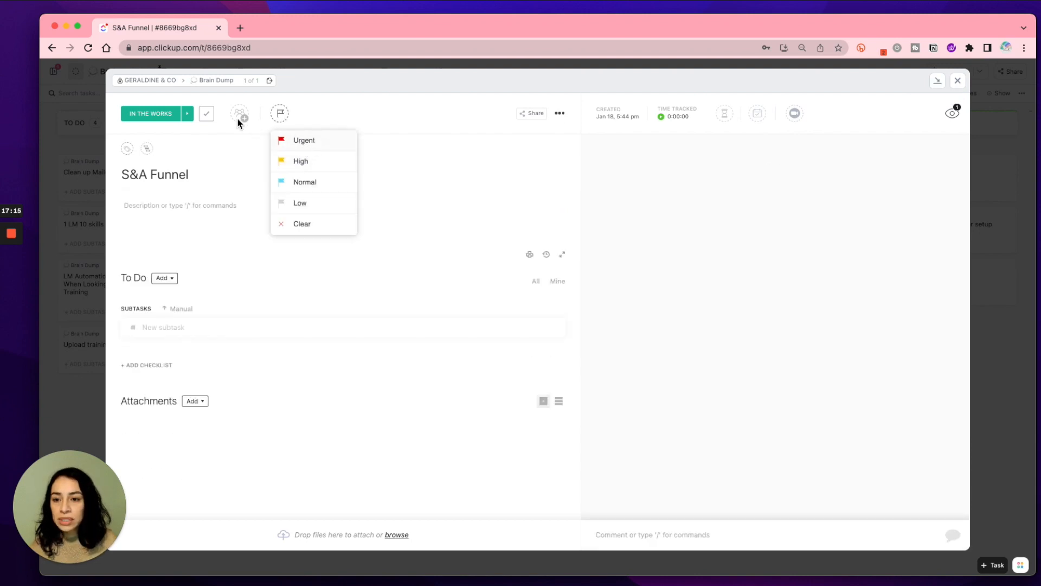
pyautogui.click(303, 140)
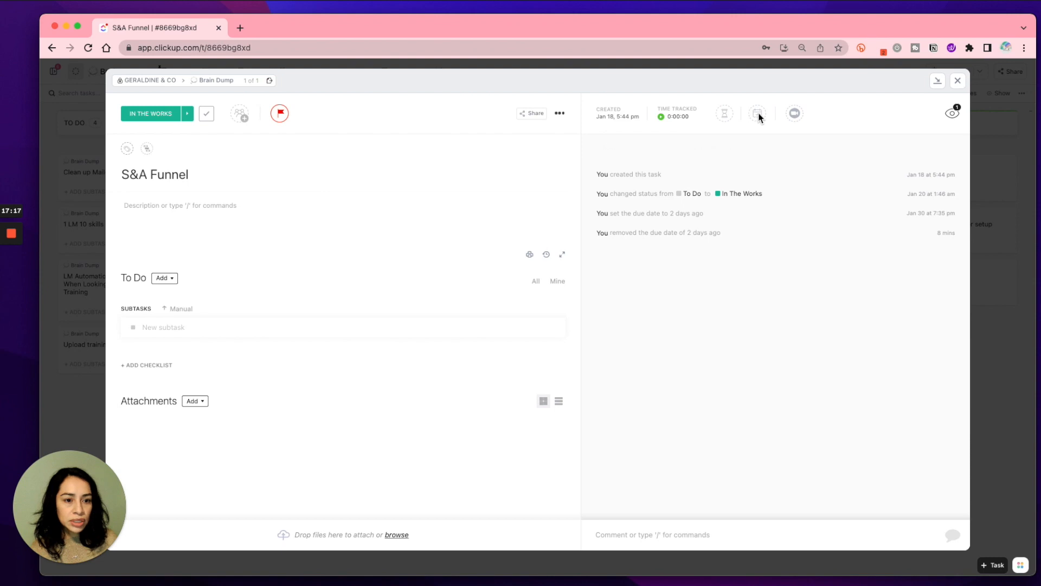
pyautogui.click(756, 113)
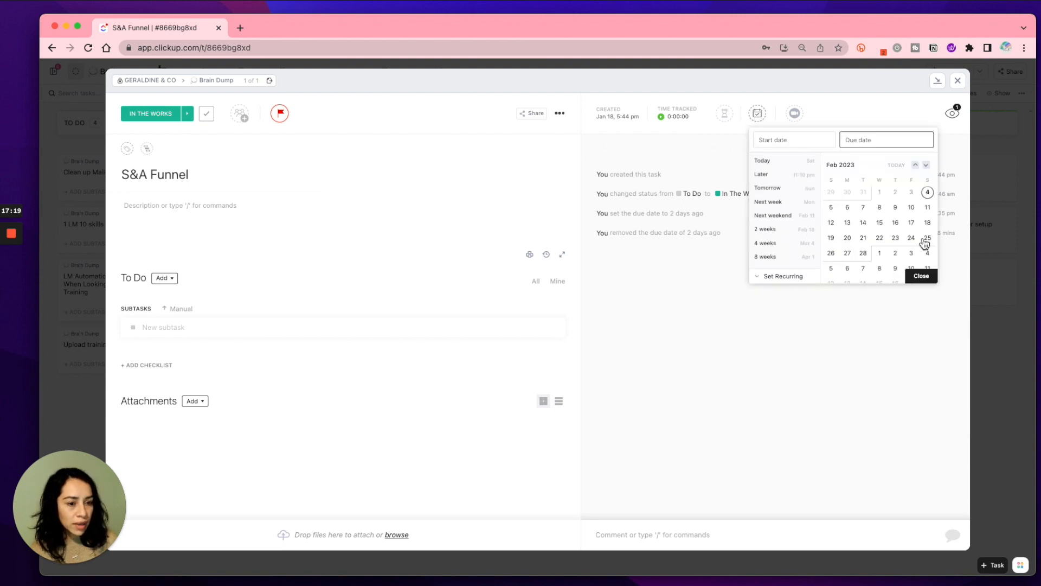
pyautogui.click(879, 207)
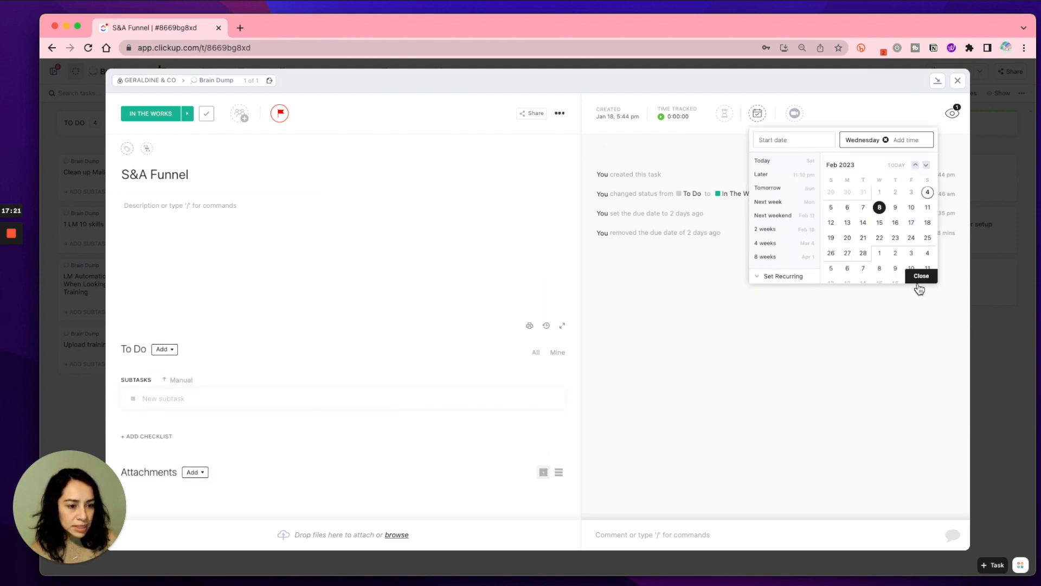
pyautogui.click(920, 276)
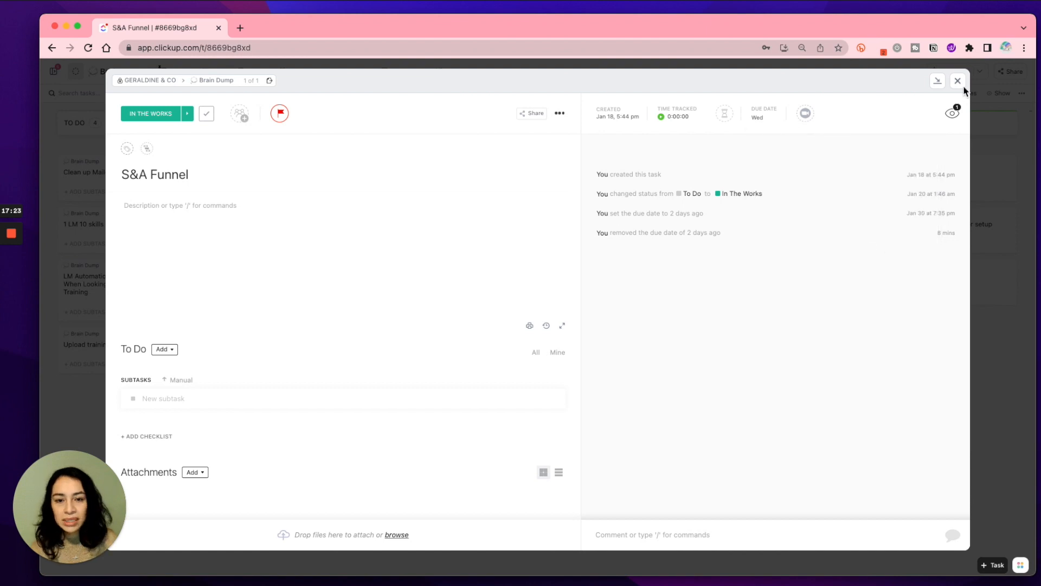
pyautogui.click(957, 80)
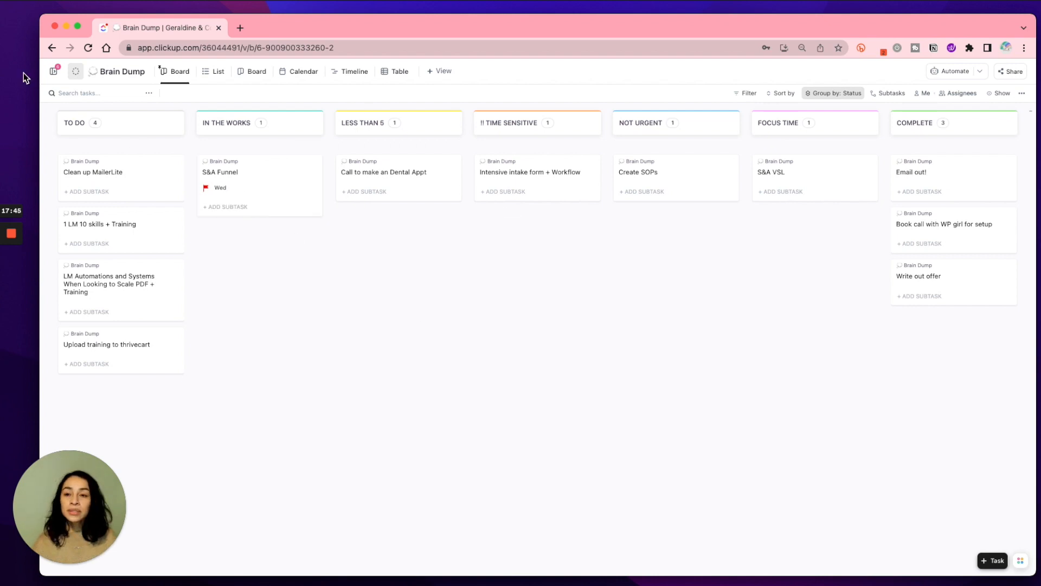
# From the sidebar open the Weekly Plan board and expand the Favorites section.
pyautogui.click(67, 71)
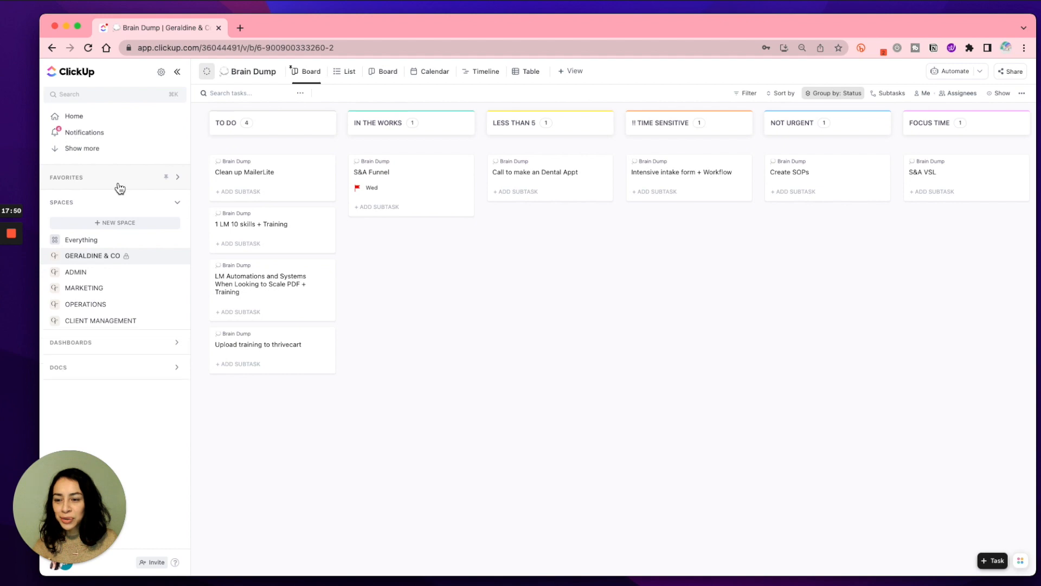
pyautogui.click(177, 177)
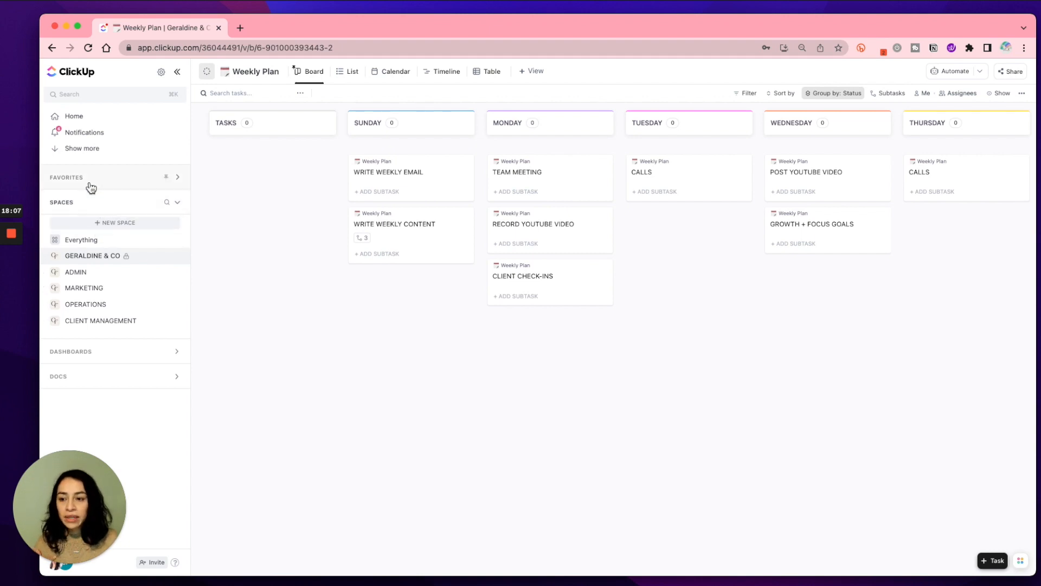
pyautogui.click(177, 176)
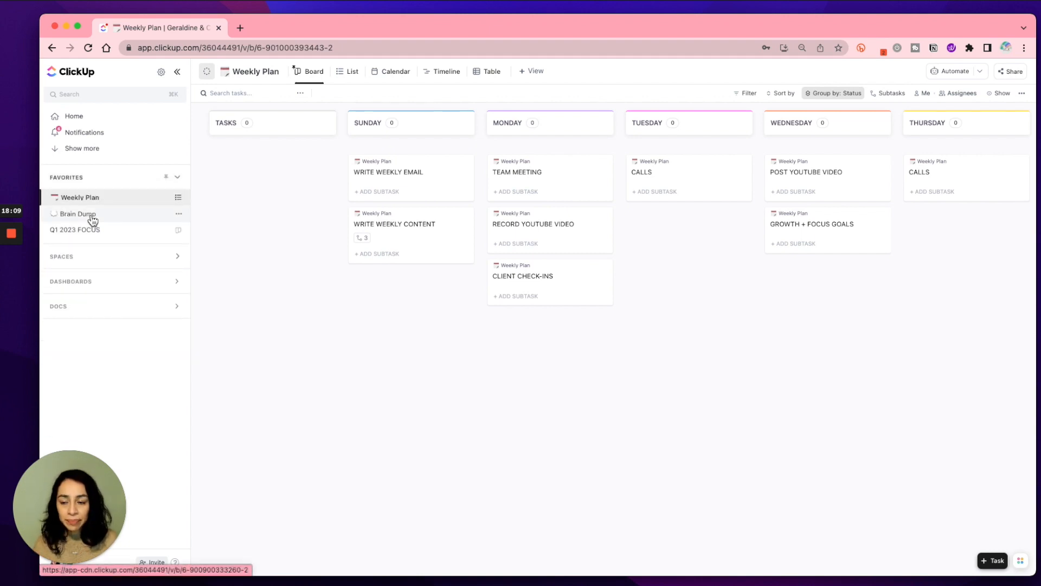